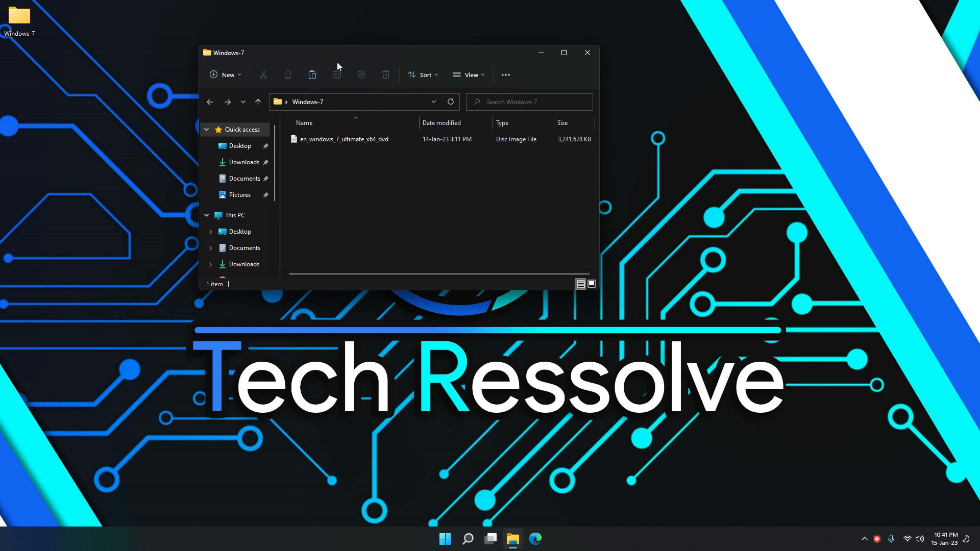
- Search Windows for rufus-3.21.exe so it appears as the best match
left_click(343, 139)
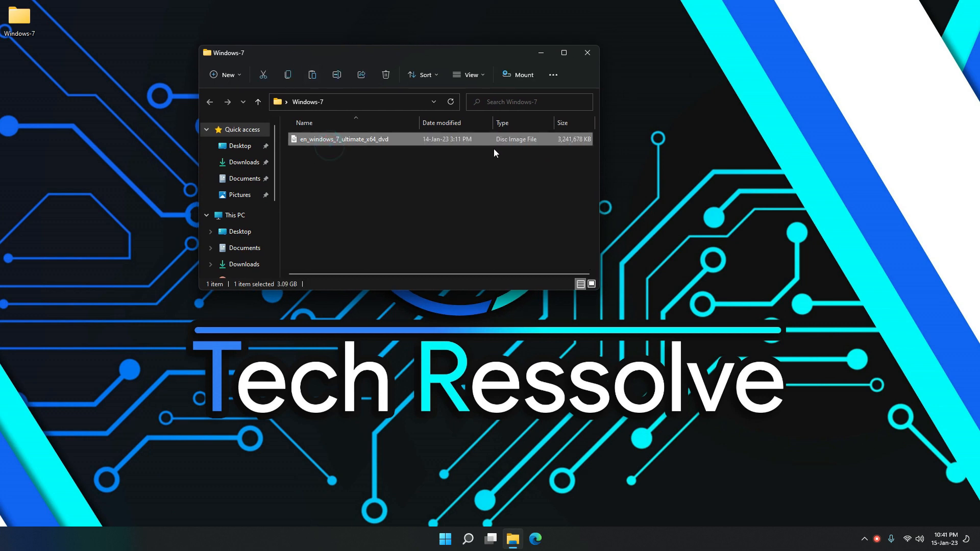
mouse_move(369, 147)
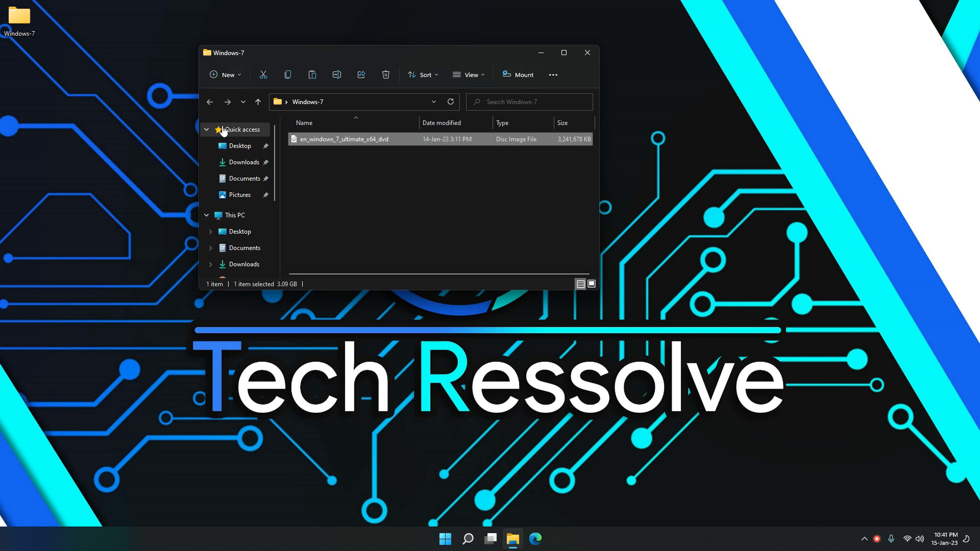
mouse_move(523, 345)
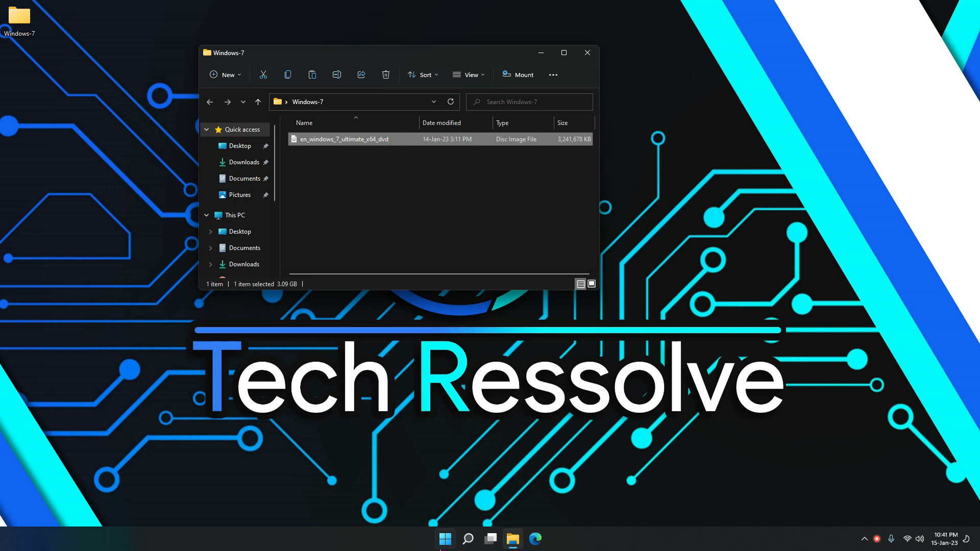
left_click(444, 538)
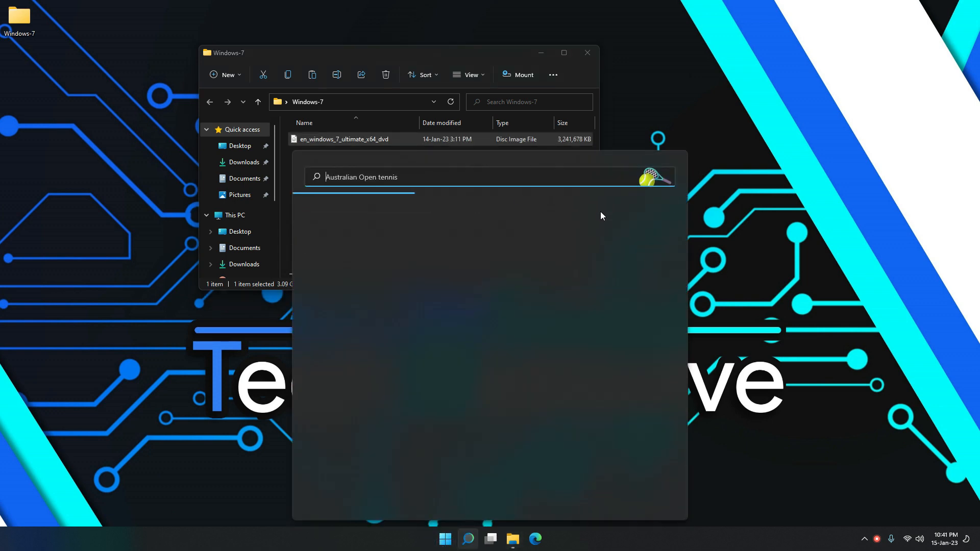
type("r")
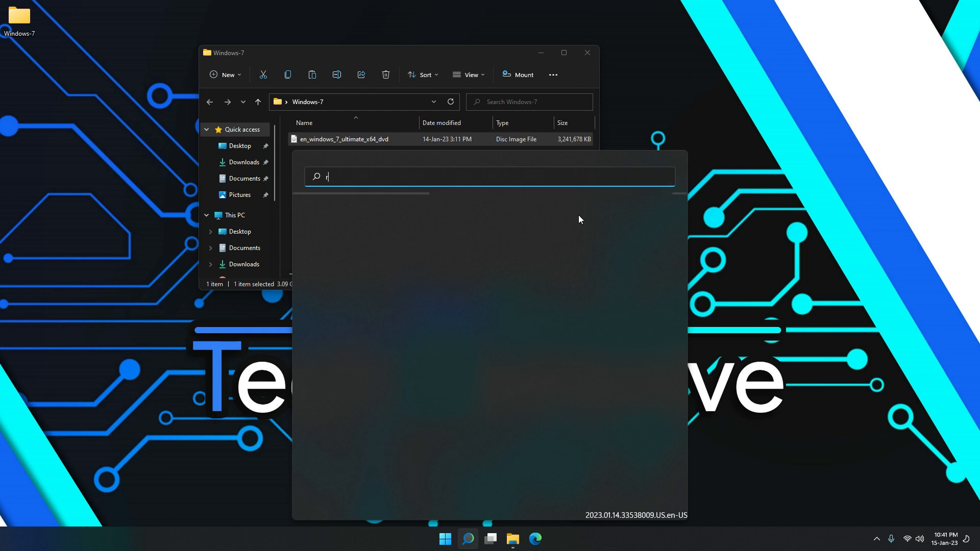
type("ufus")
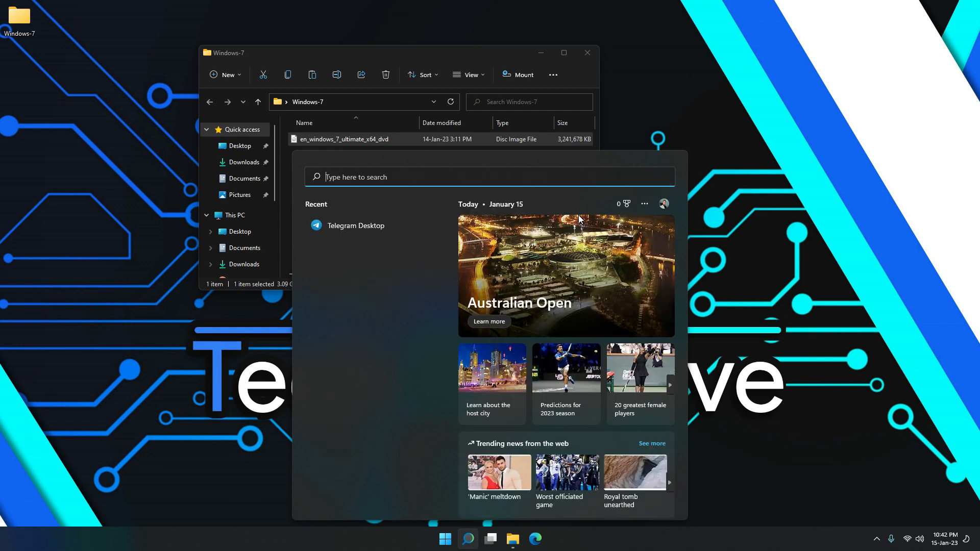
type("rufus-3.21.exe")
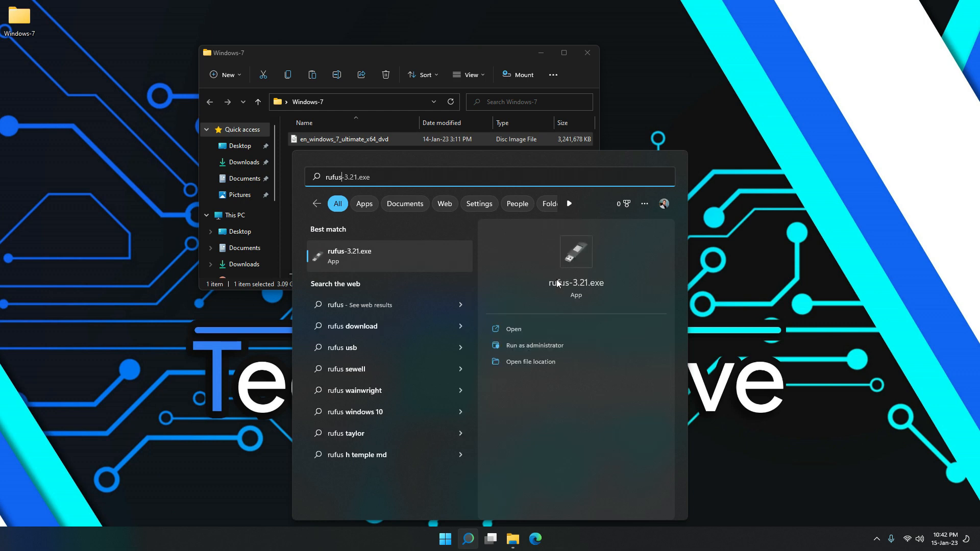
- Launch Rufus 3.21 from the search results with the 32 GB GRTMPVOL_EN (F:) drive as device
left_click(513, 327)
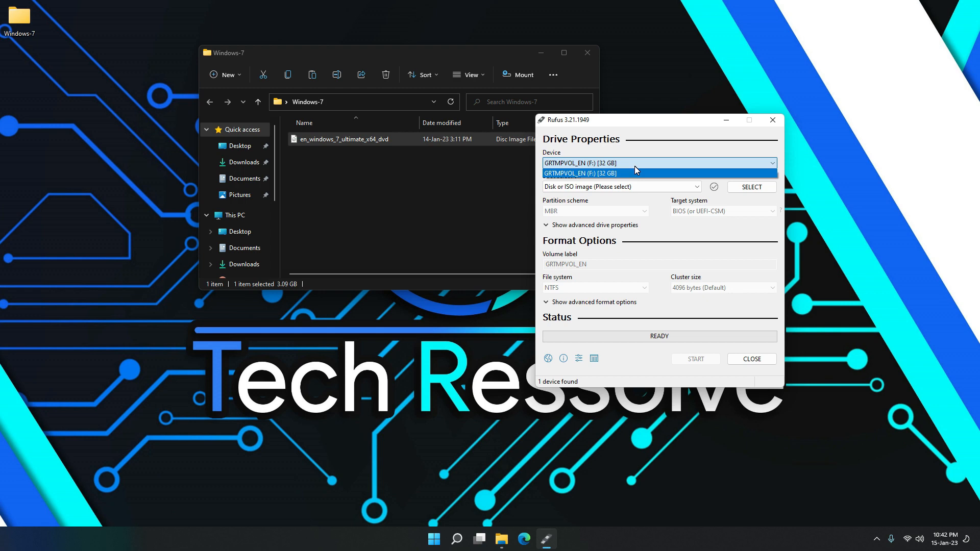
mouse_move(652, 167)
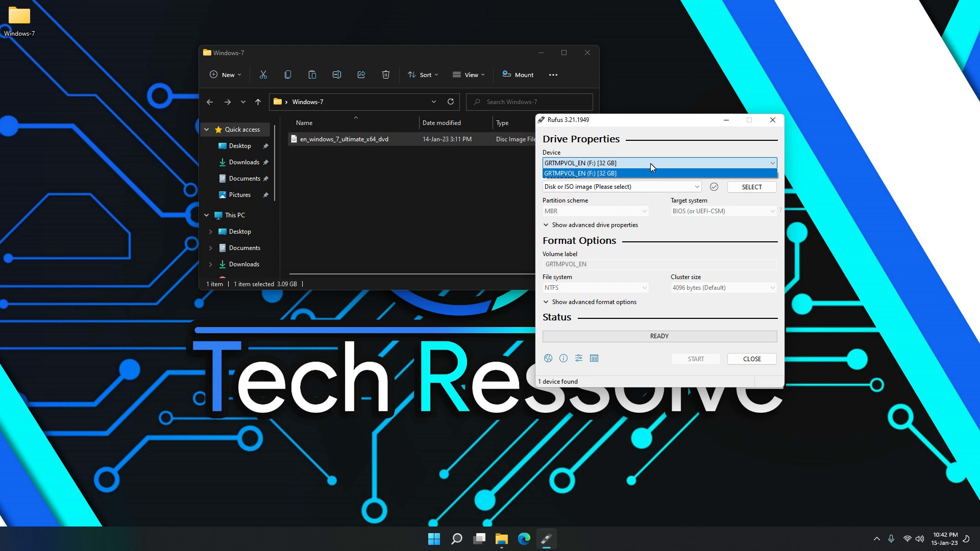
mouse_move(617, 167)
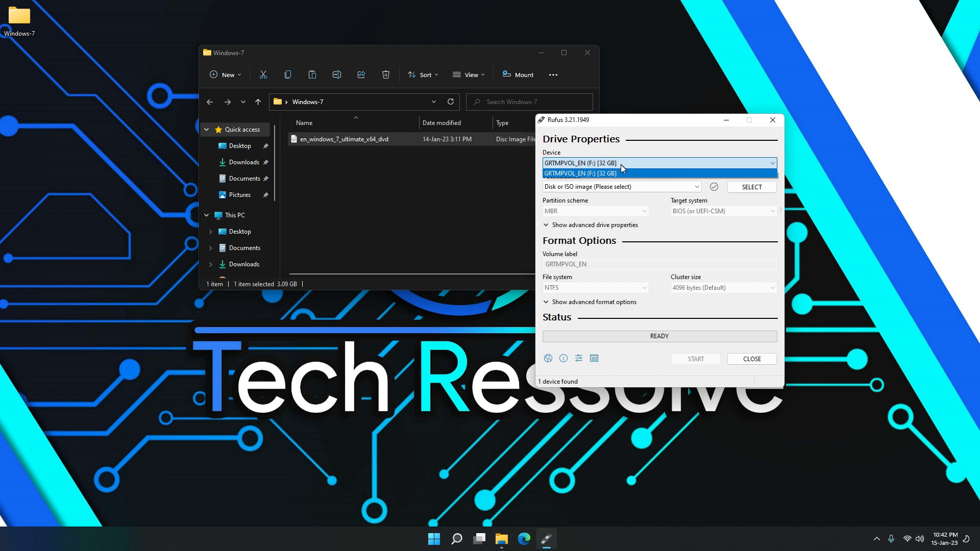
mouse_move(637, 165)
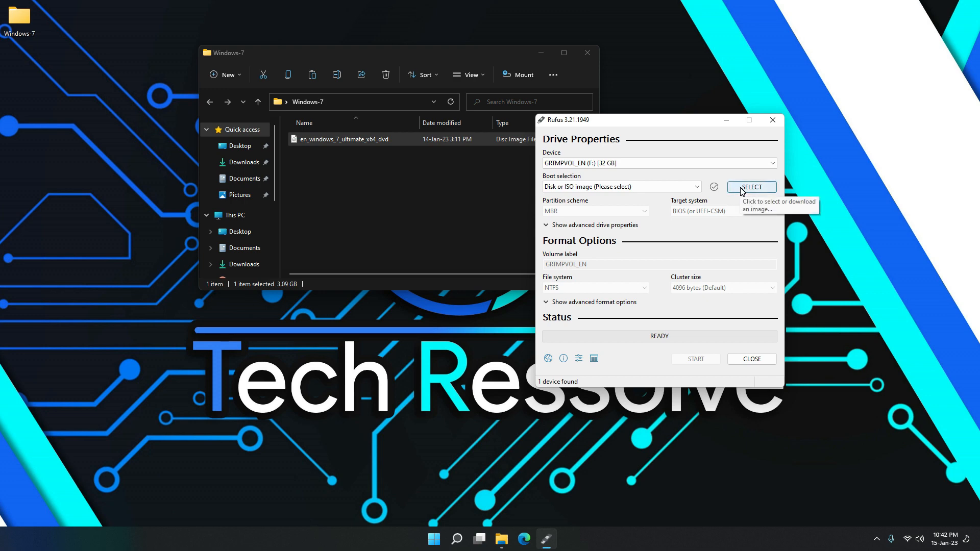
mouse_move(606, 194)
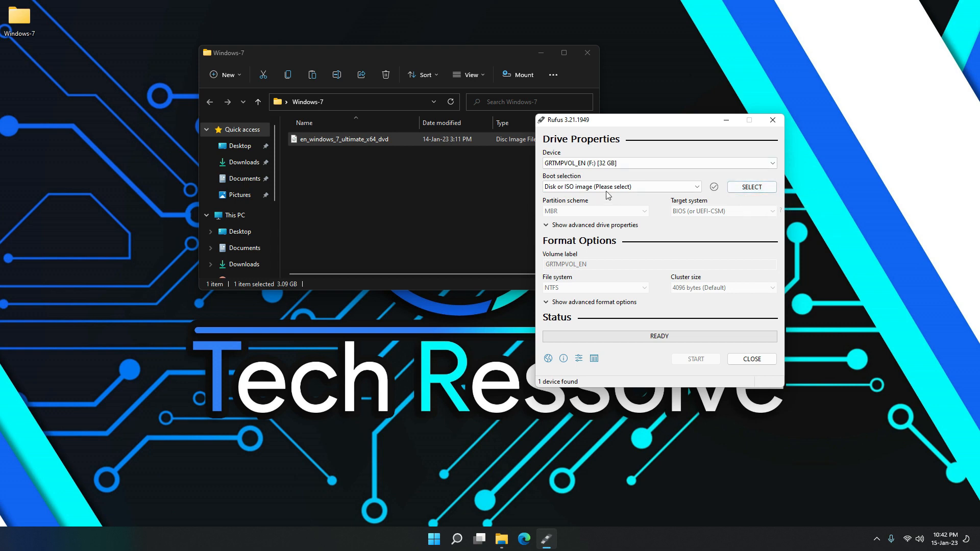
- Load en_windows_7_ultimate_x64_dvd.iso as the boot image and keep GPT partitioning for UEFI
left_click(750, 187)
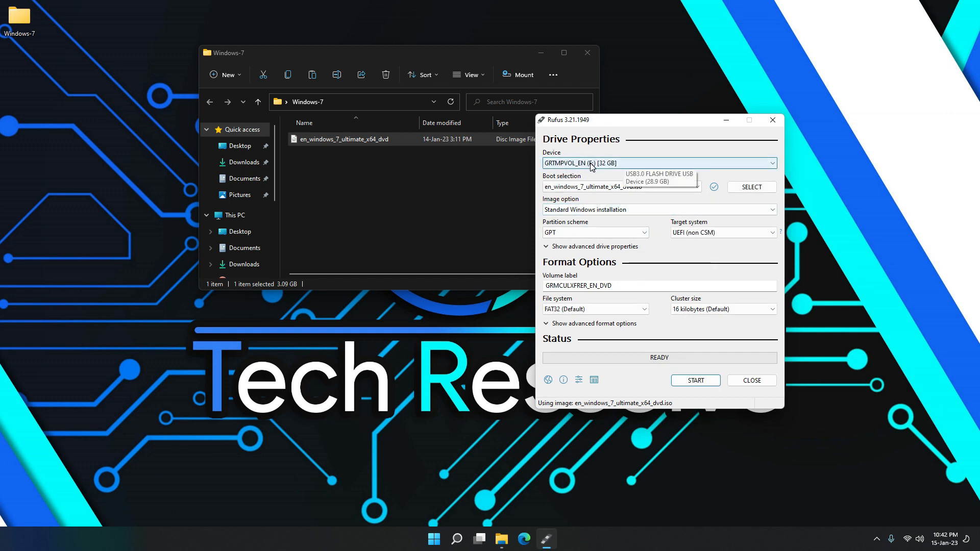
left_click(594, 233)
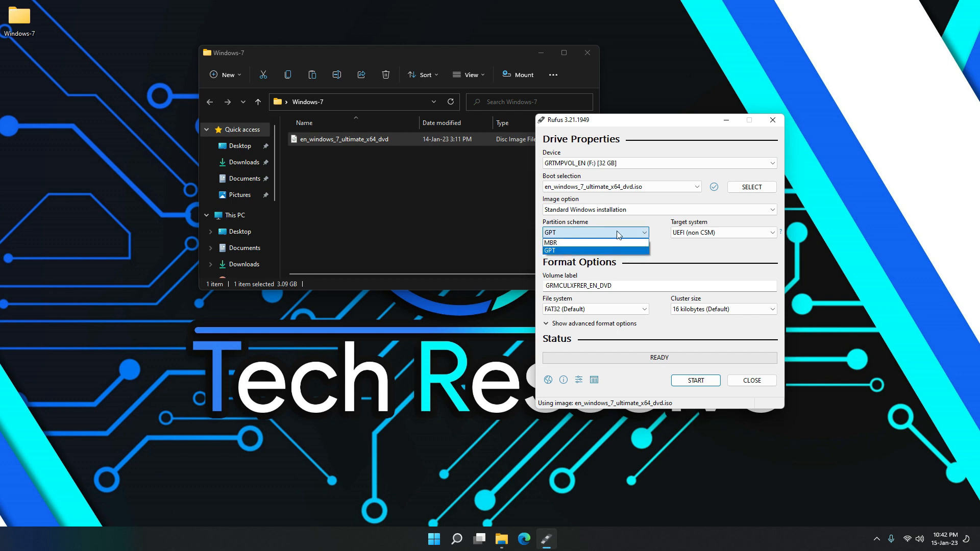
mouse_move(623, 256)
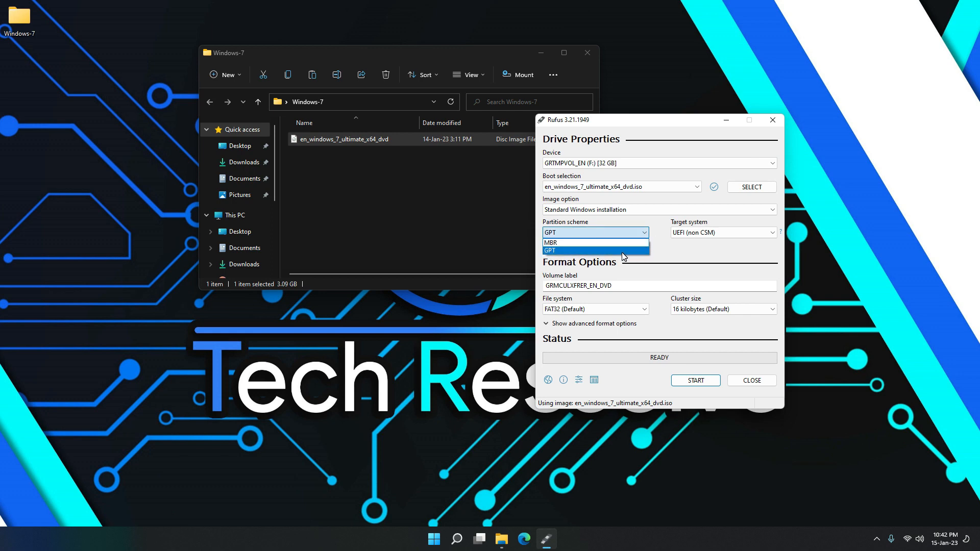
left_click(548, 250)
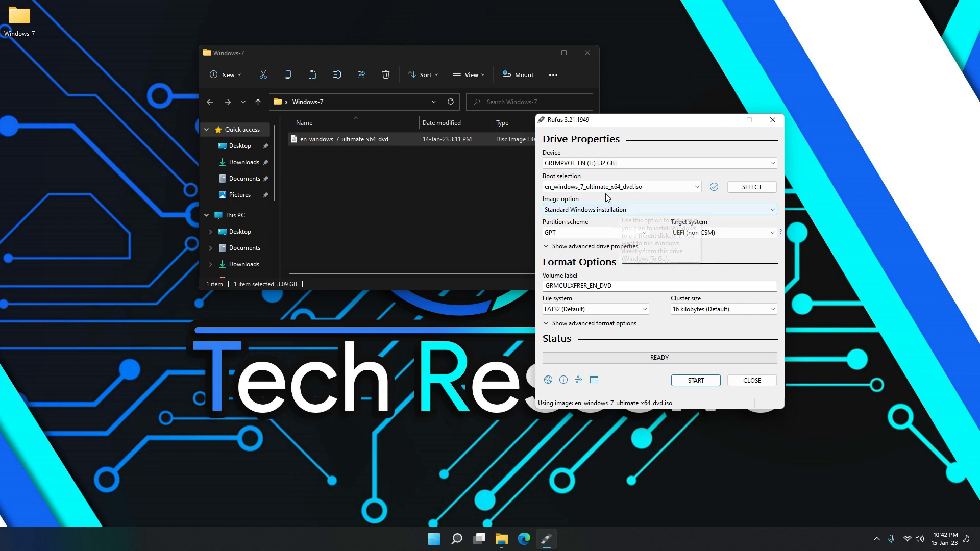
mouse_move(653, 238)
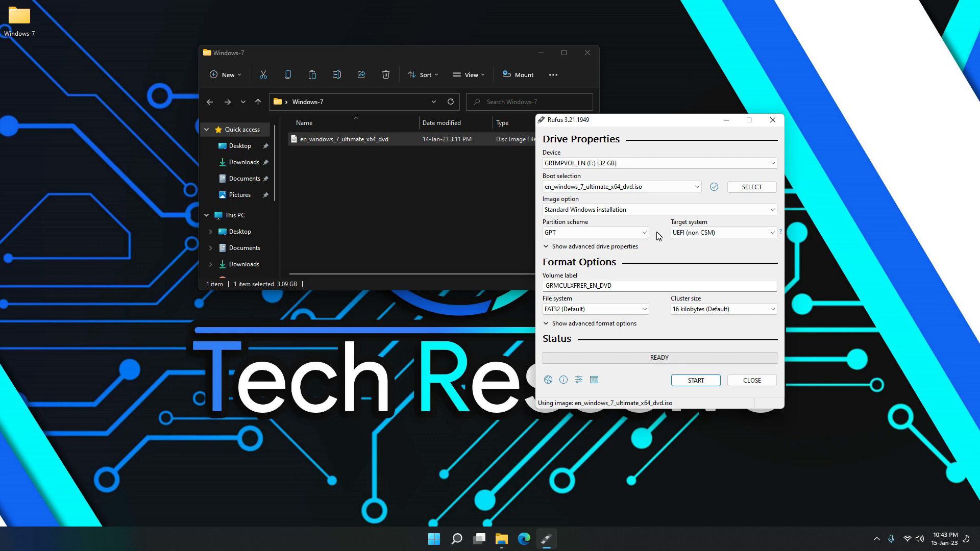
mouse_move(656, 243)
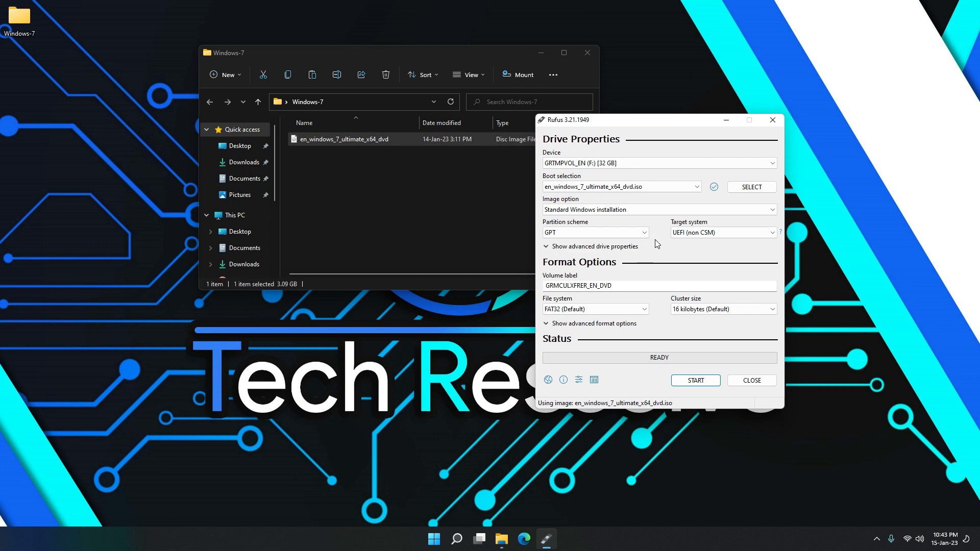
mouse_move(665, 246)
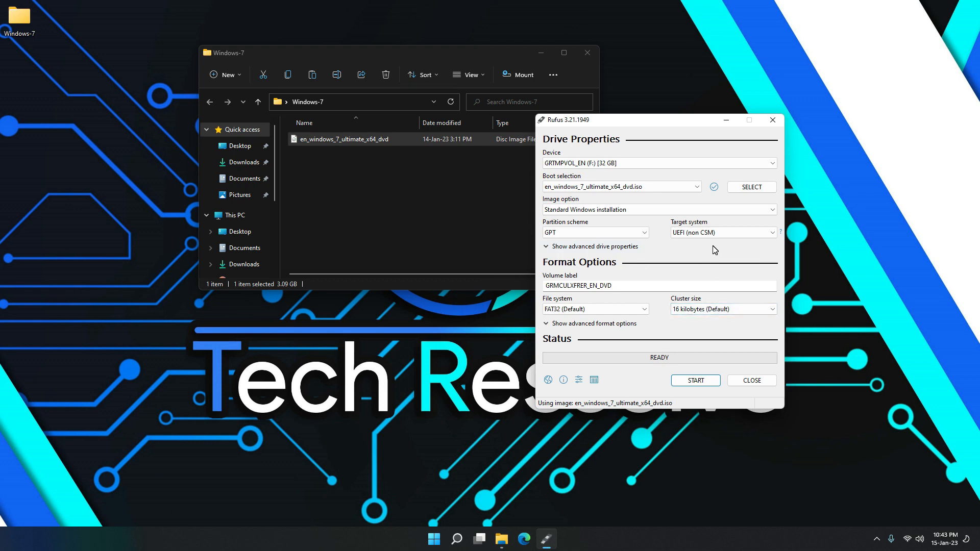
mouse_move(726, 256)
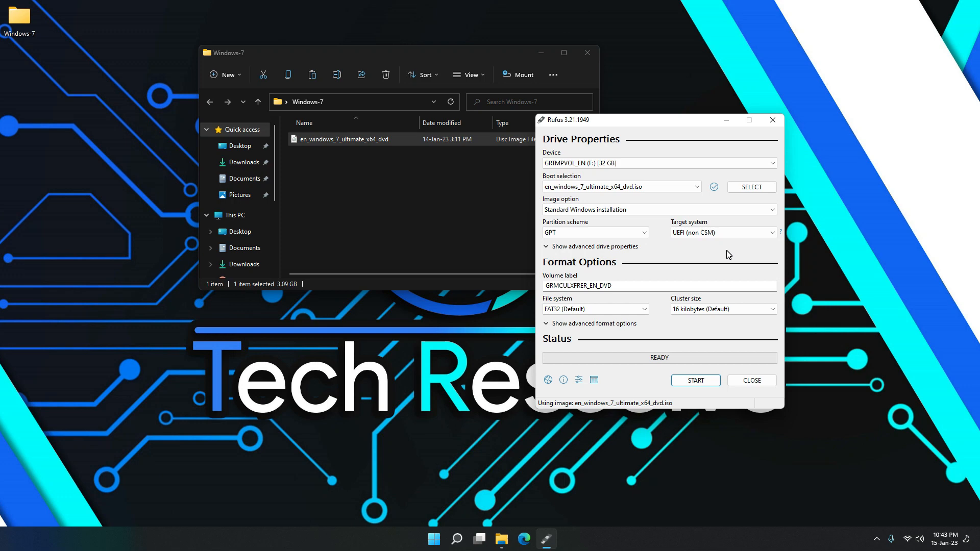
mouse_move(580, 274)
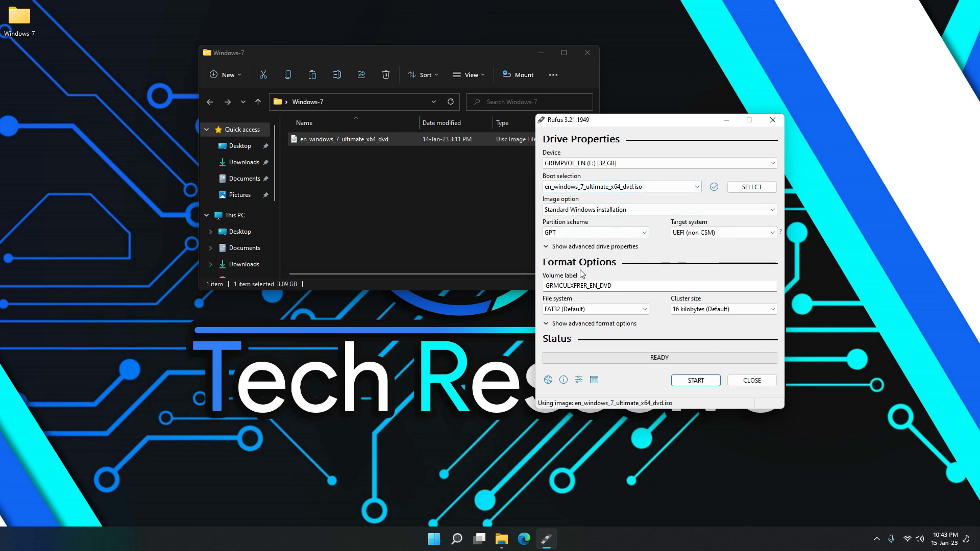
left_click(594, 232)
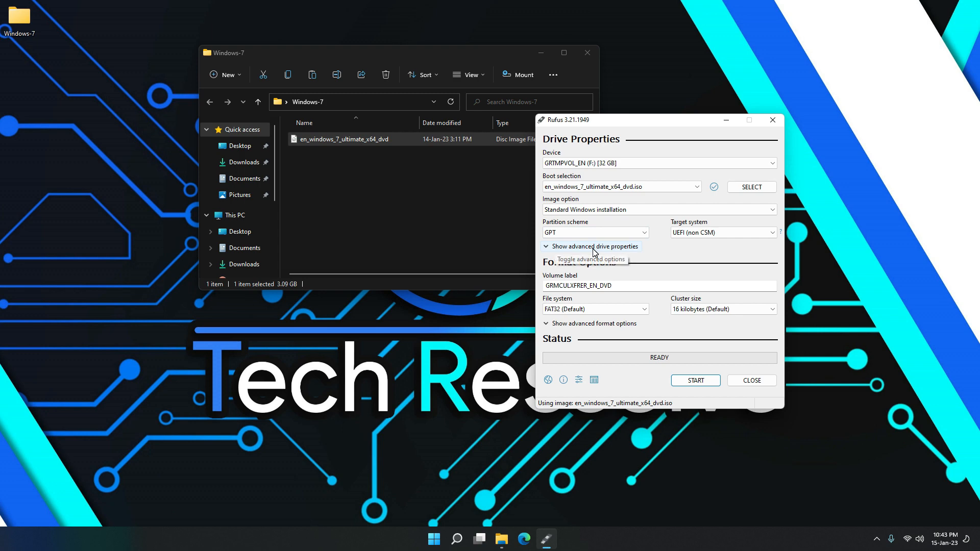
mouse_move(695, 264)
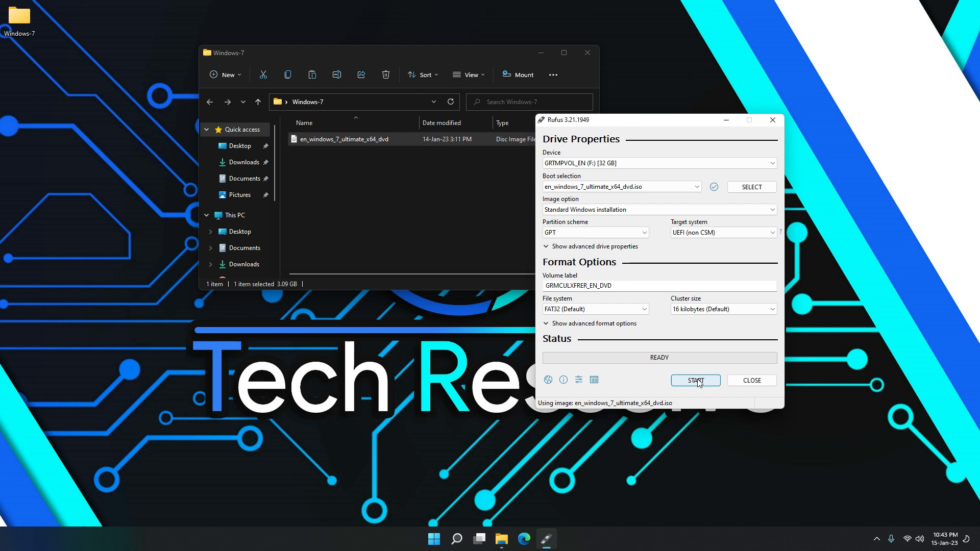
left_click(695, 381)
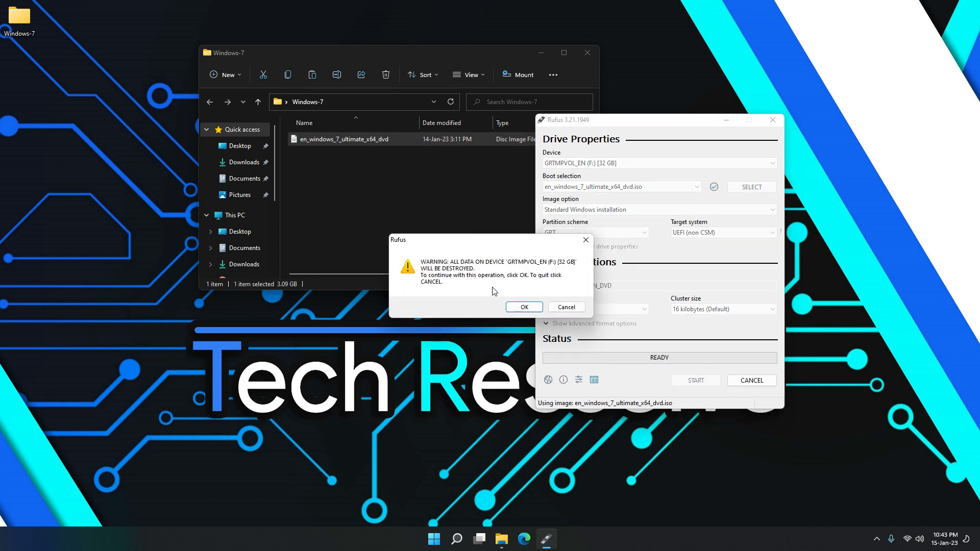
mouse_move(419, 258)
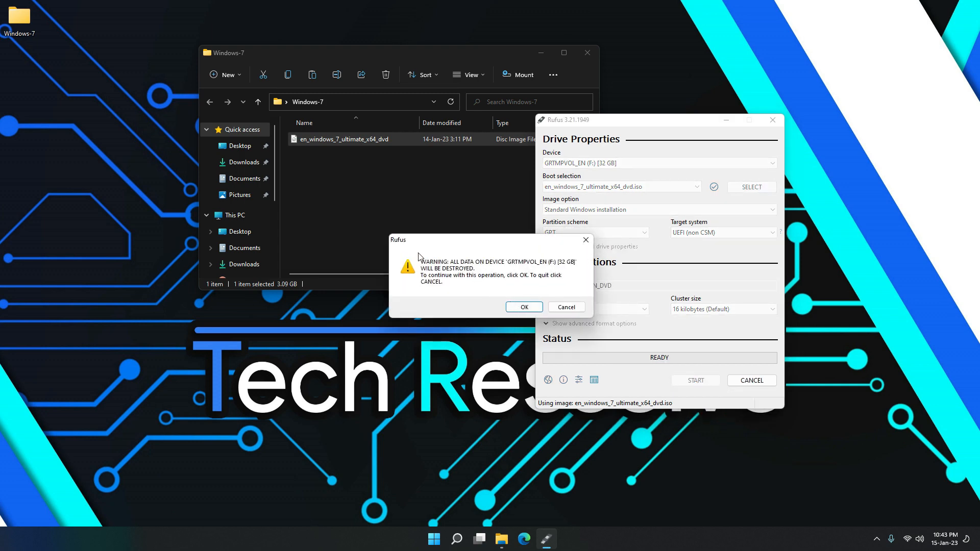
mouse_move(394, 274)
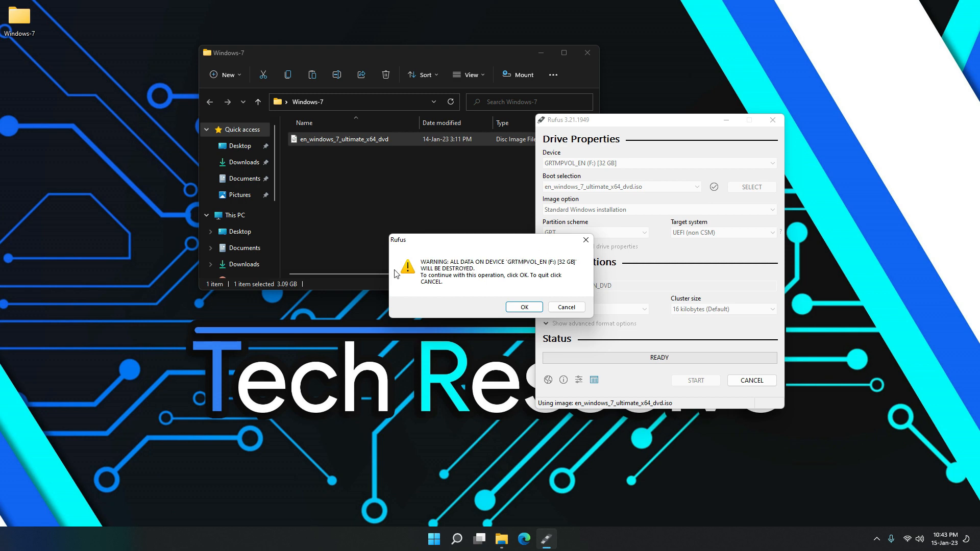
mouse_move(527, 278)
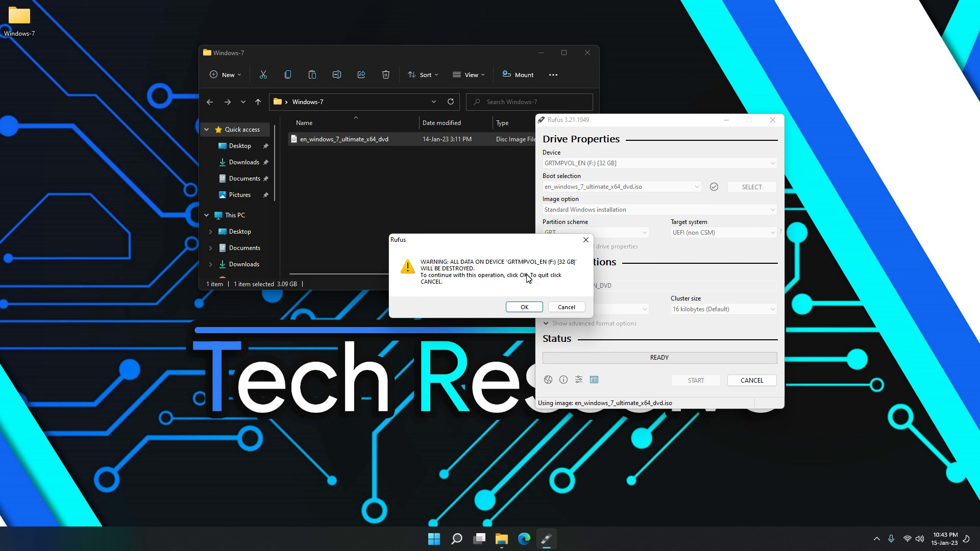
mouse_move(528, 278)
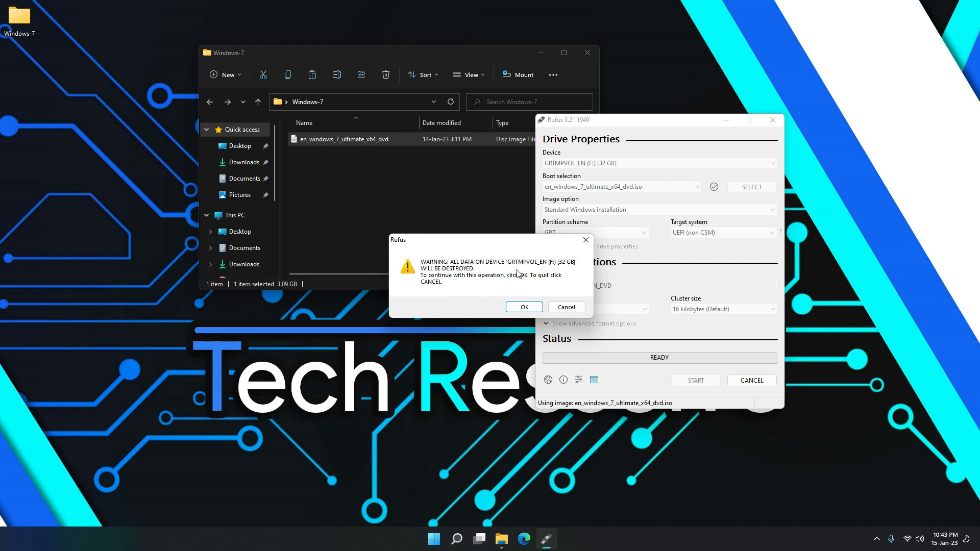
mouse_move(522, 273)
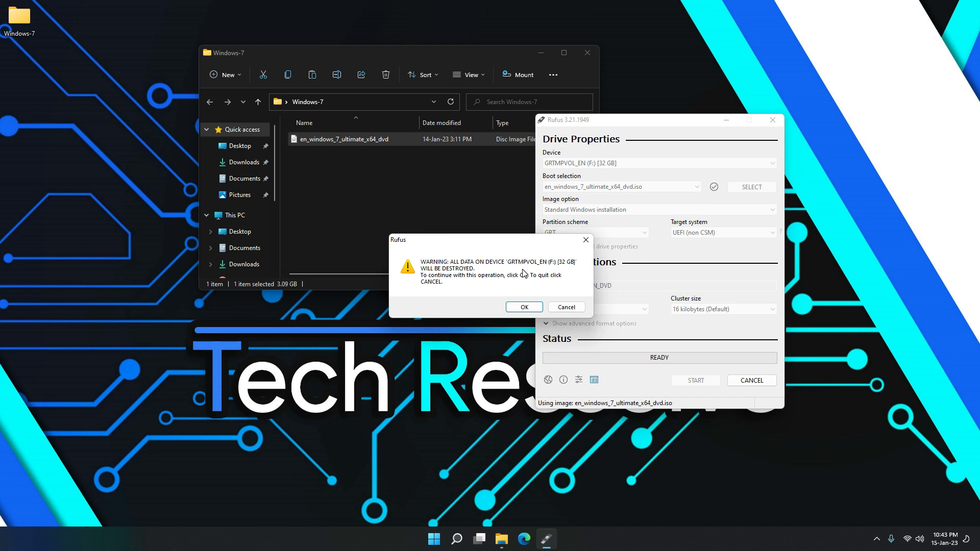
mouse_move(535, 272)
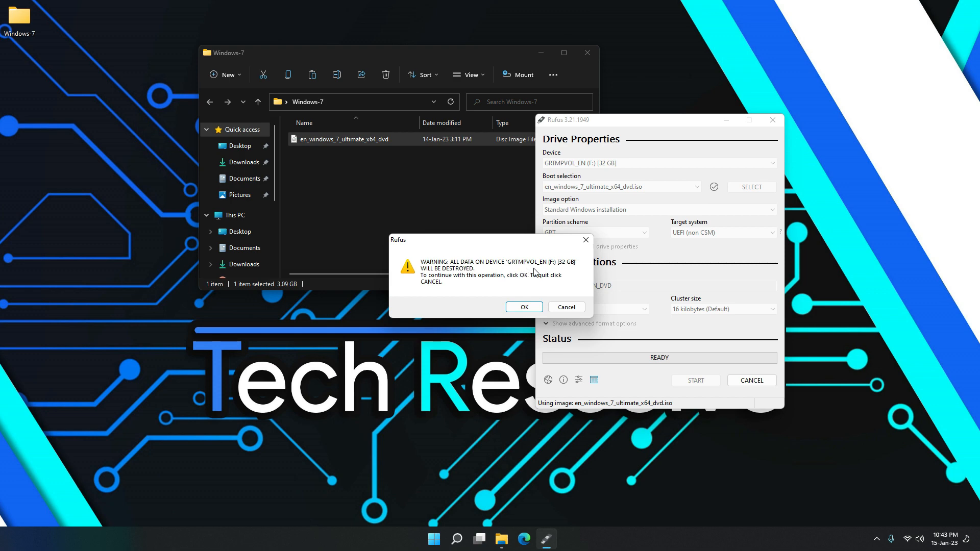
mouse_move(536, 279)
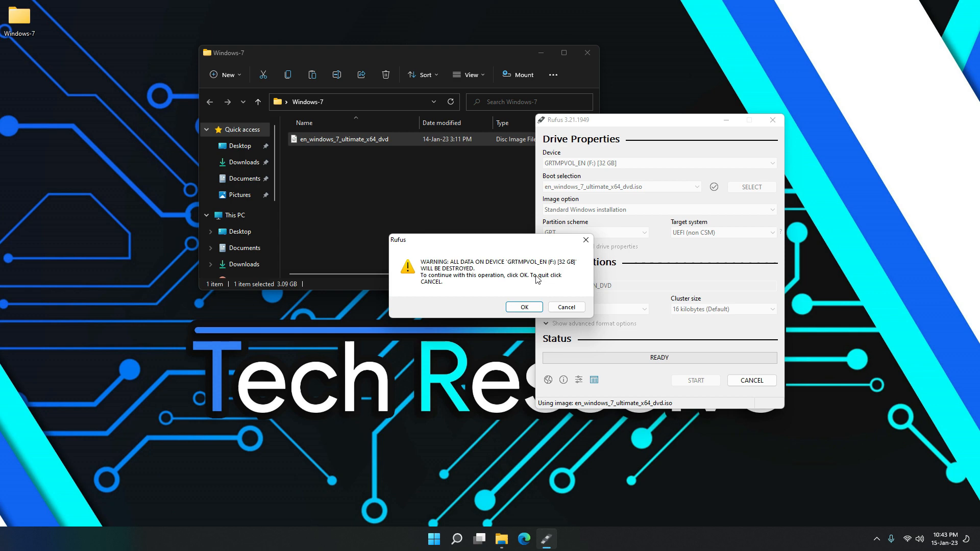
- Confirm erasing the USB to write the image, then close Rufus and the Windows-7 folder
left_click(522, 307)
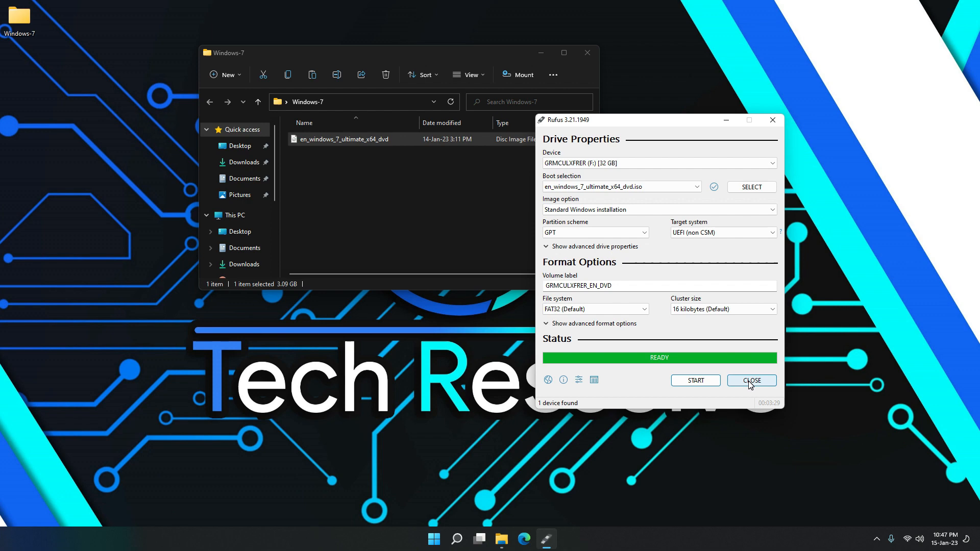
left_click(750, 380)
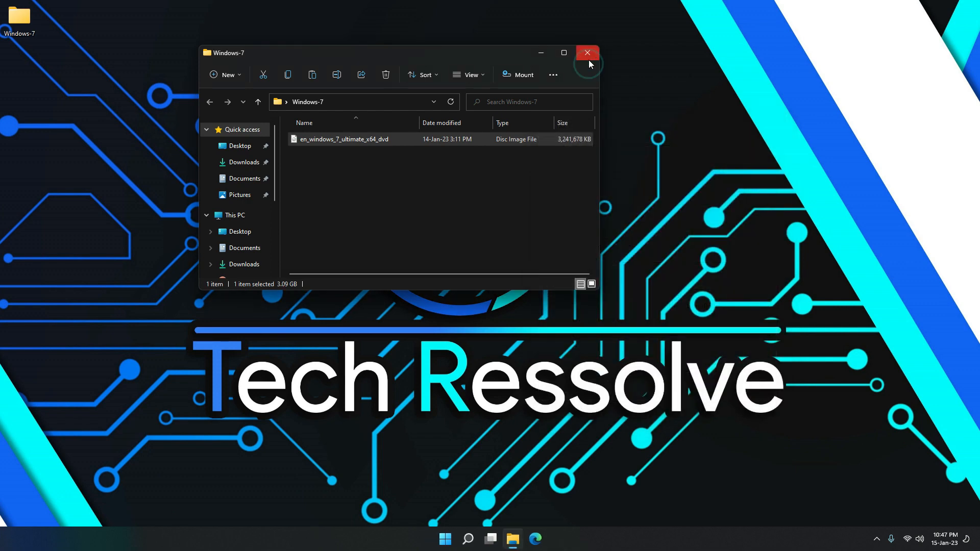
left_click(586, 52)
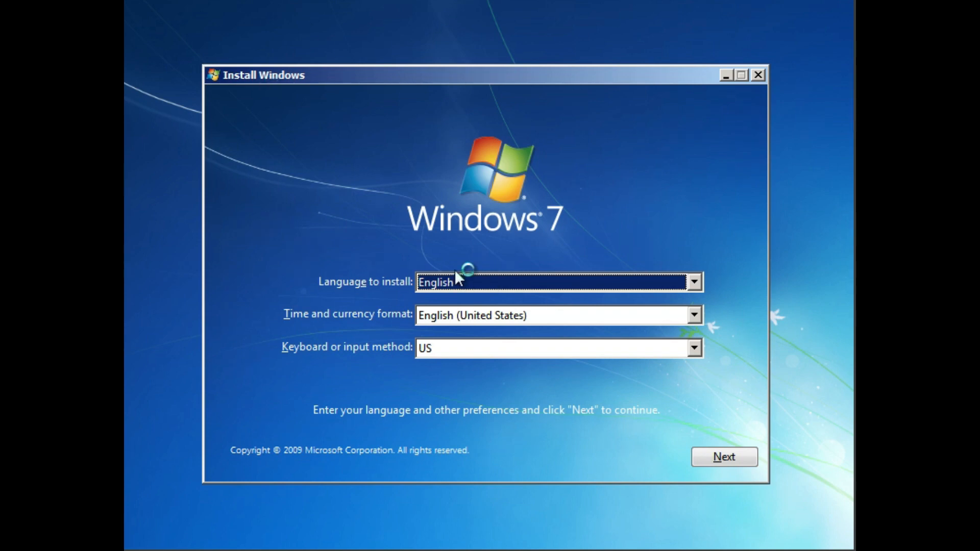
mouse_move(591, 353)
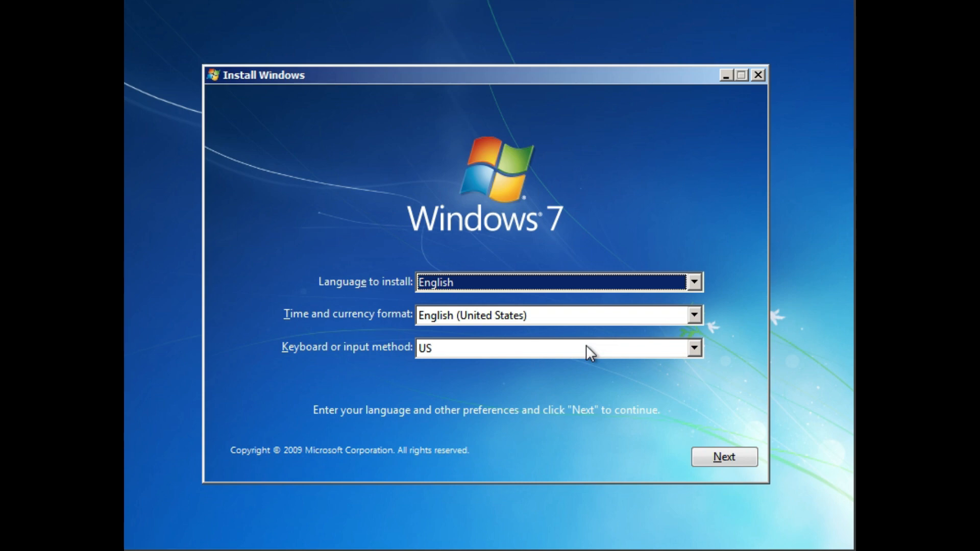
mouse_move(517, 188)
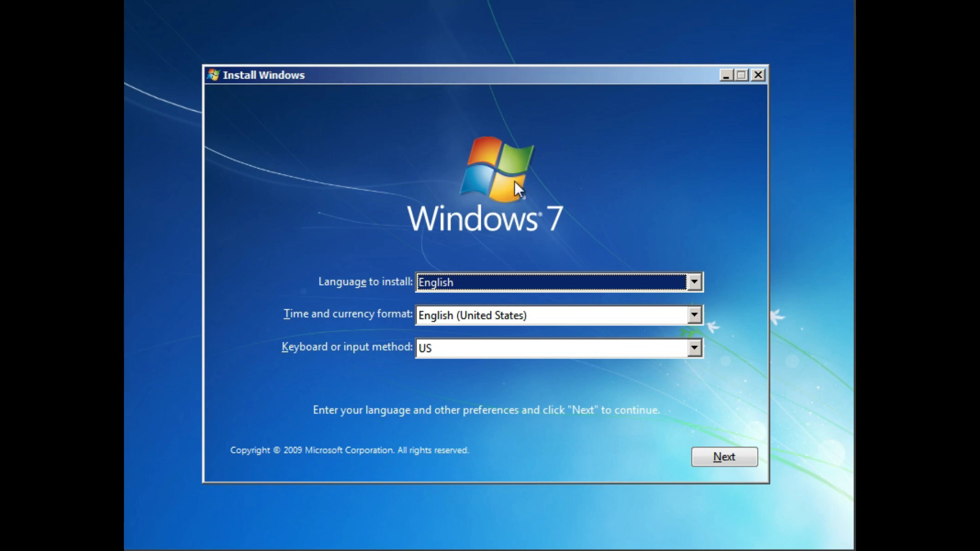
mouse_move(490, 330)
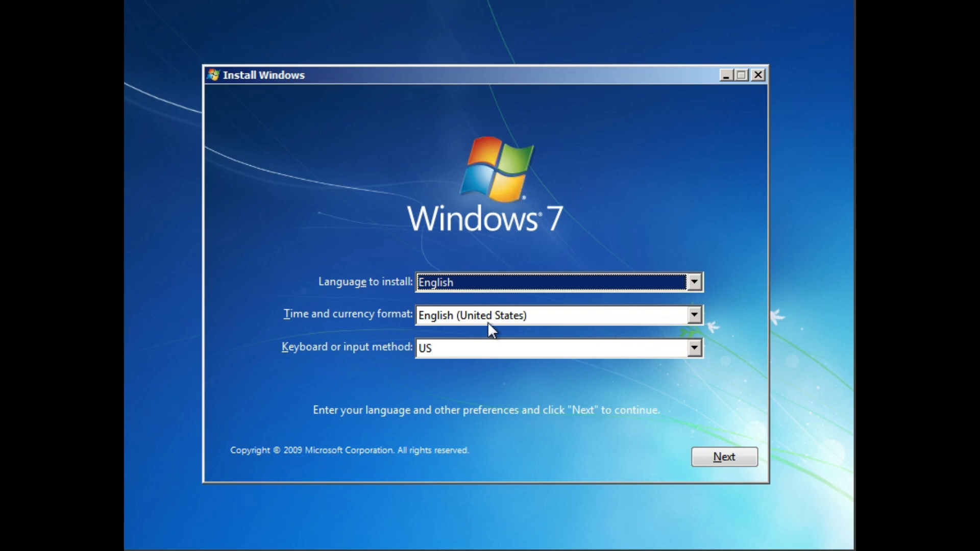
mouse_move(782, 479)
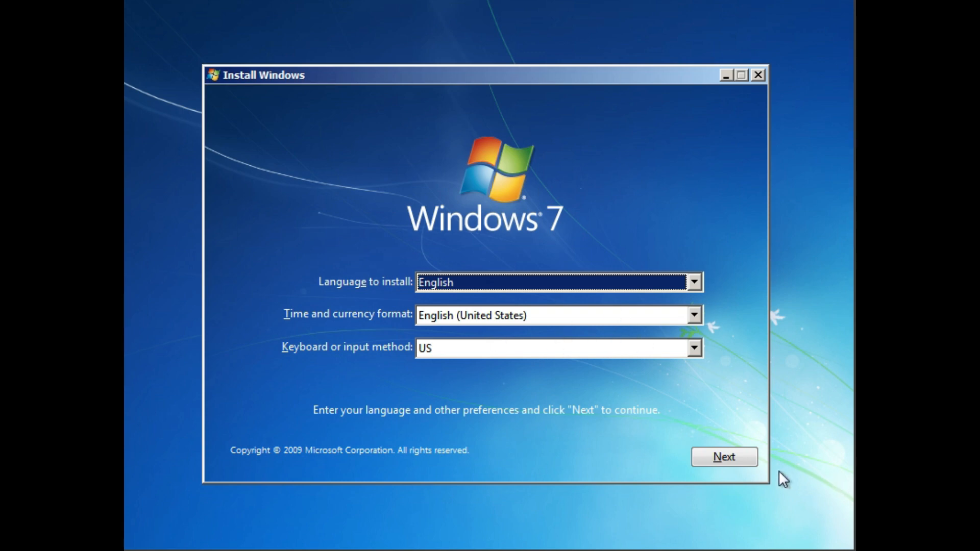
- Keep English language settings, start Install now and accept the Windows 7 license terms
left_click(723, 456)
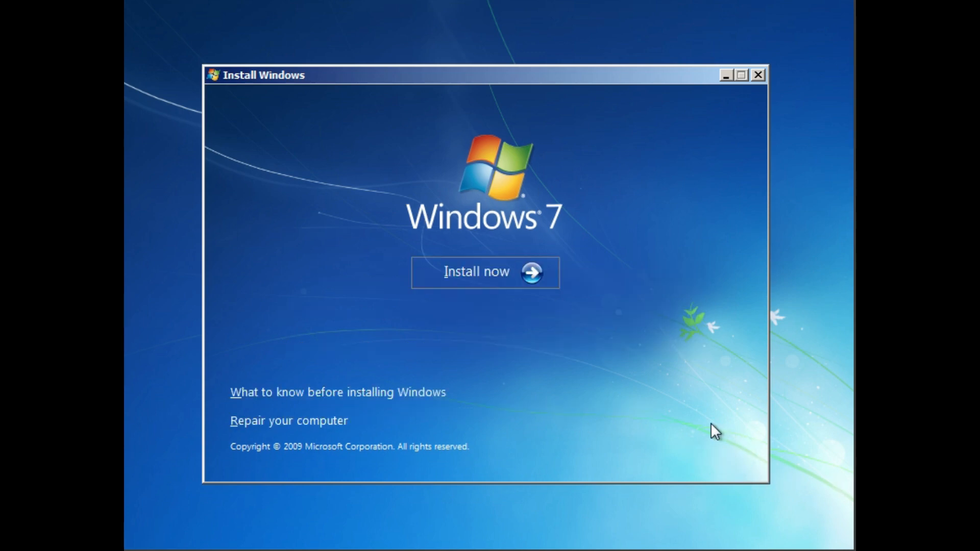
left_click(485, 271)
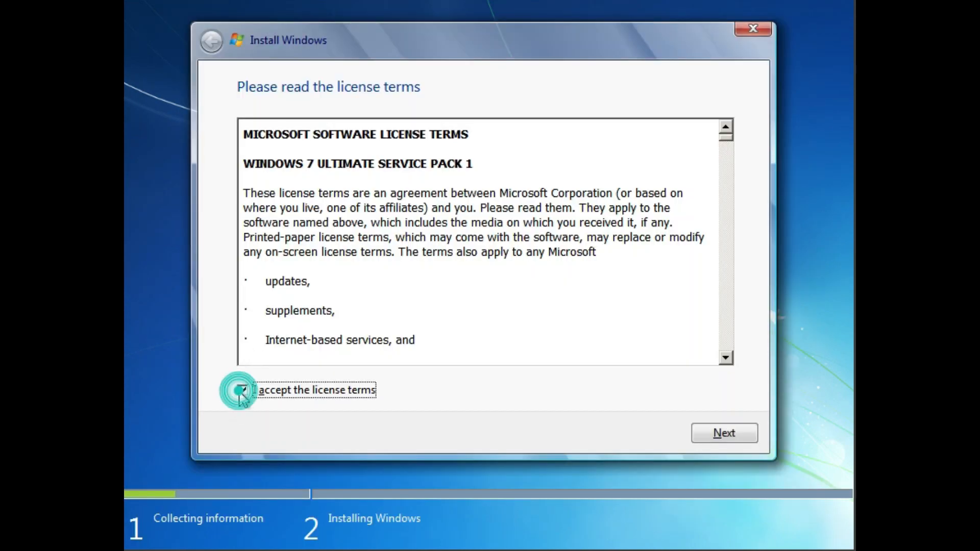
left_click(722, 433)
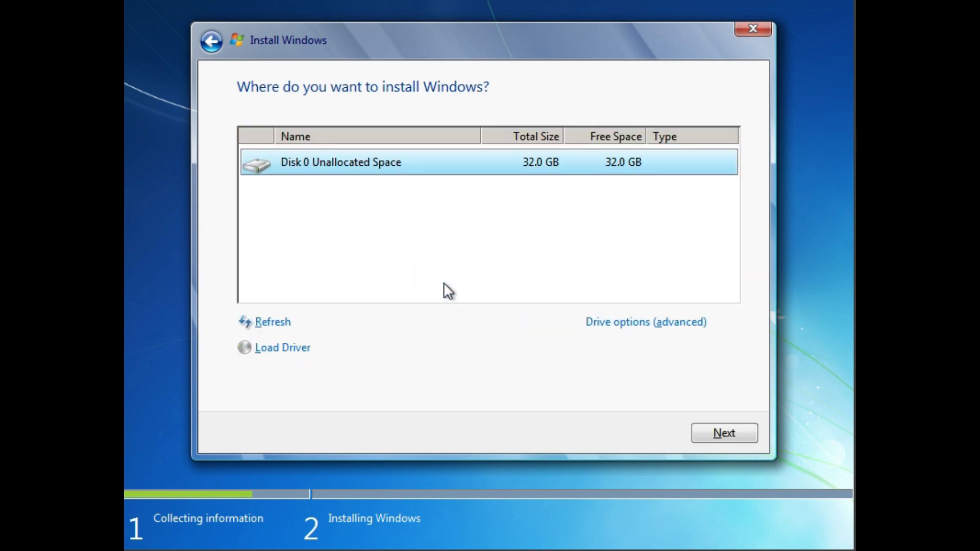
mouse_move(383, 189)
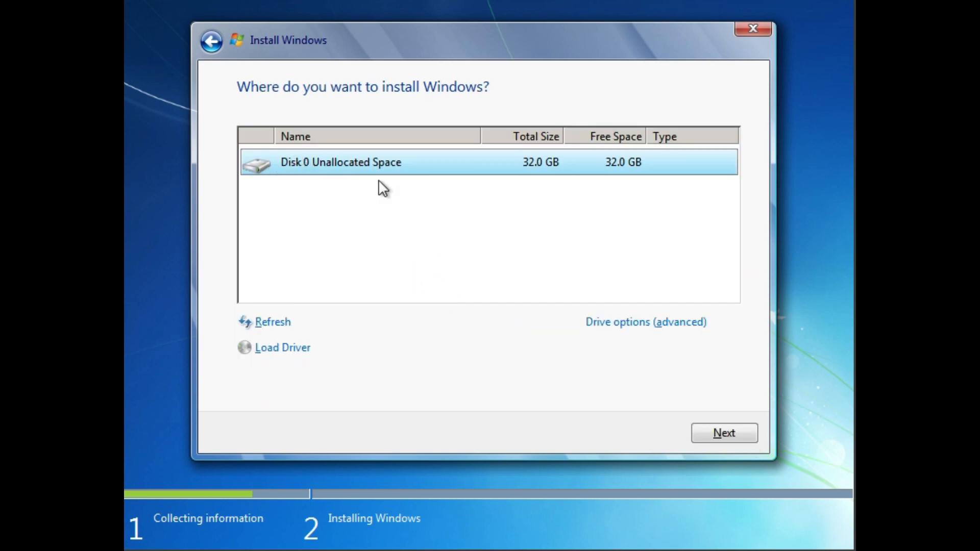
mouse_move(483, 224)
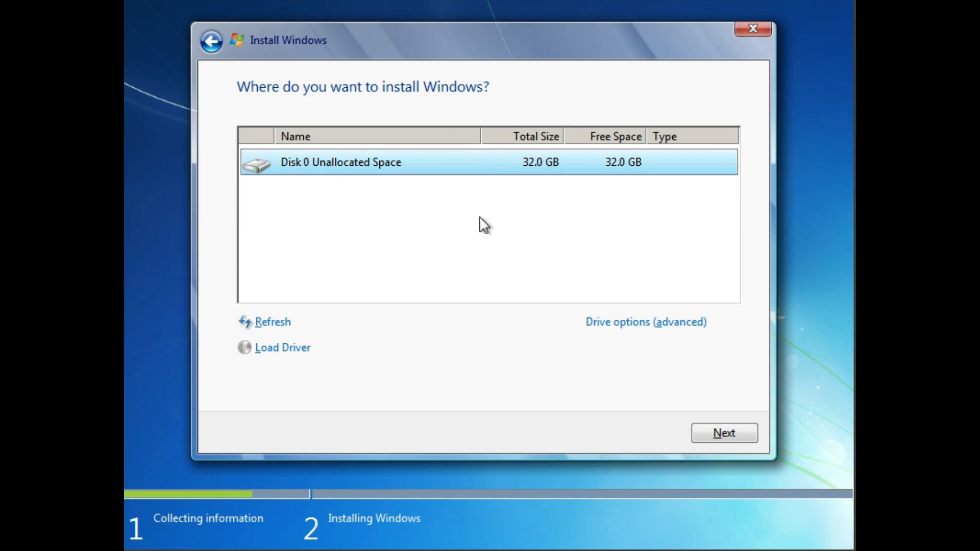
mouse_move(661, 210)
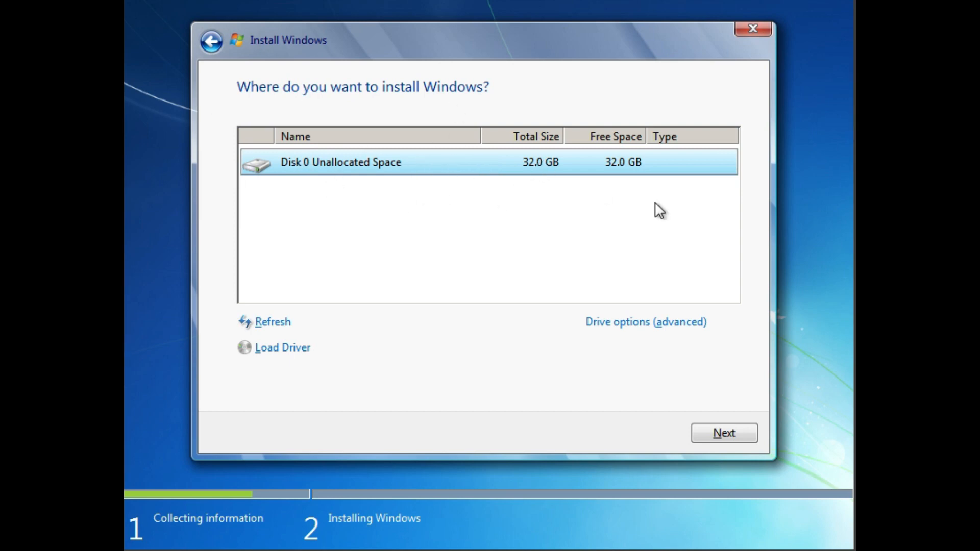
mouse_move(549, 272)
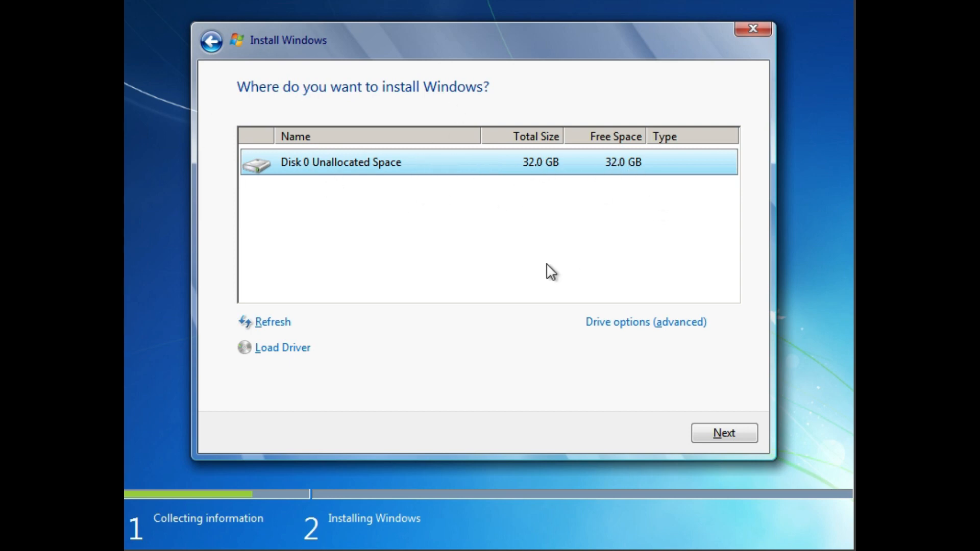
- Reveal the advanced drive options for Disk 0's 32 GB unallocated space
left_click(645, 322)
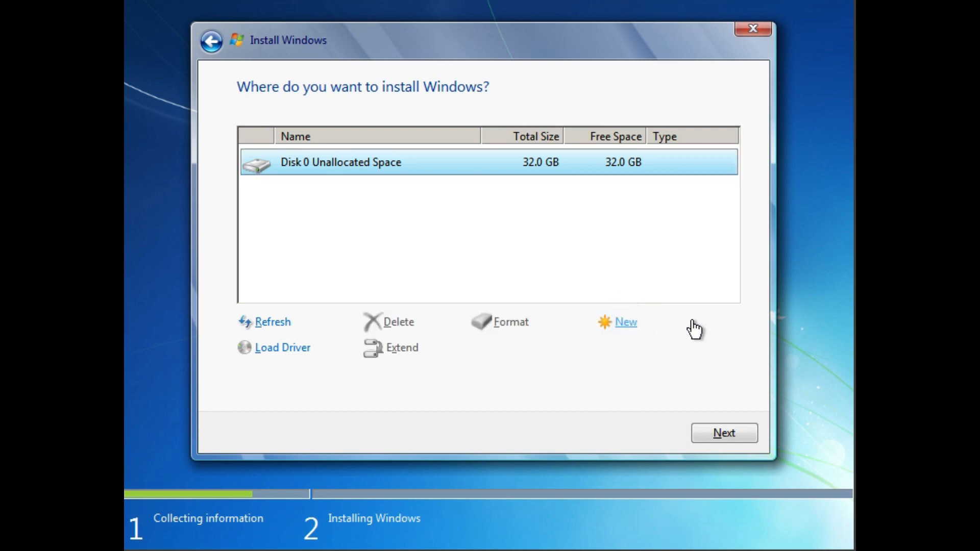
mouse_move(524, 330)
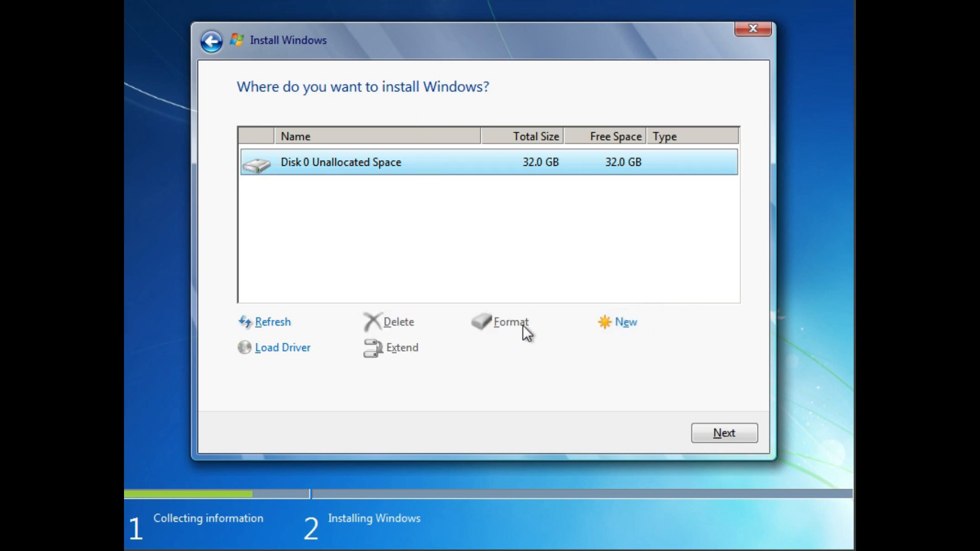
mouse_move(449, 323)
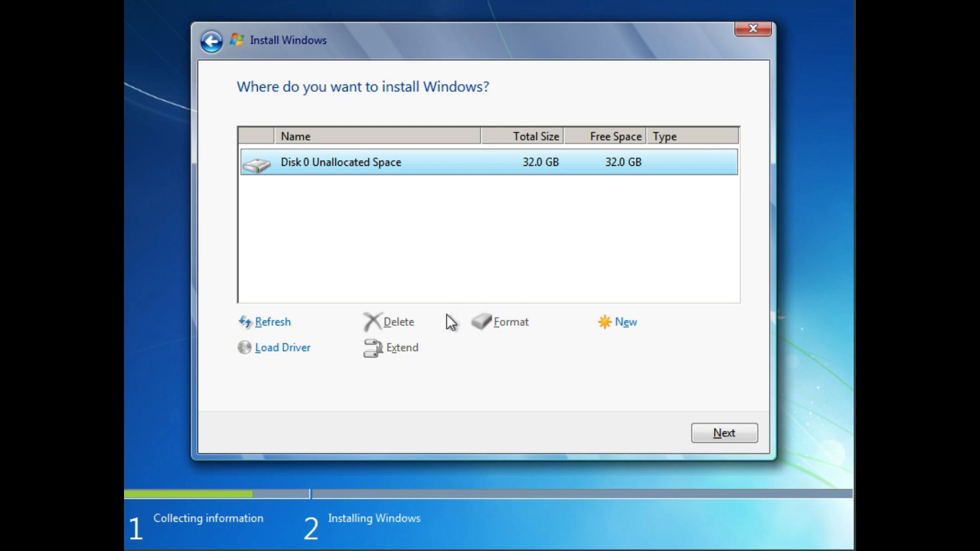
mouse_move(367, 315)
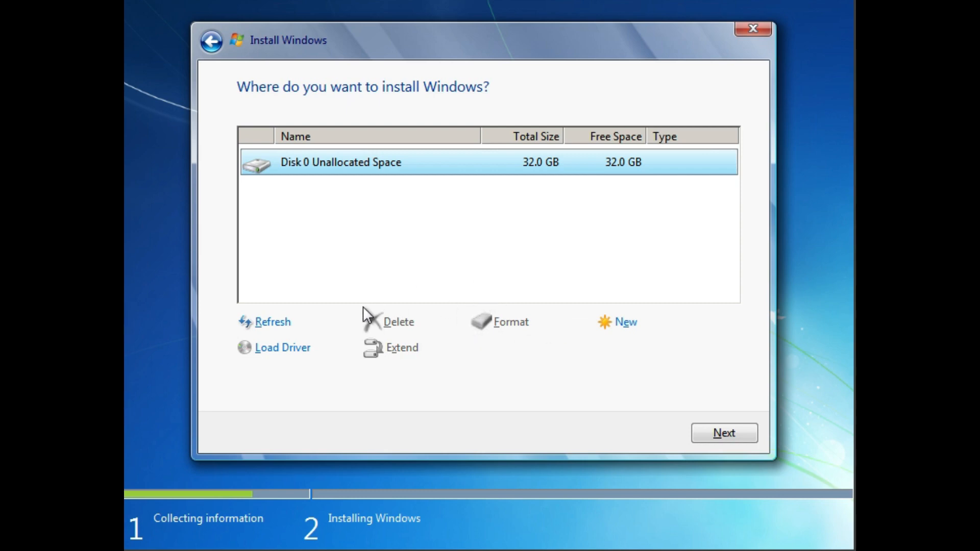
mouse_move(583, 170)
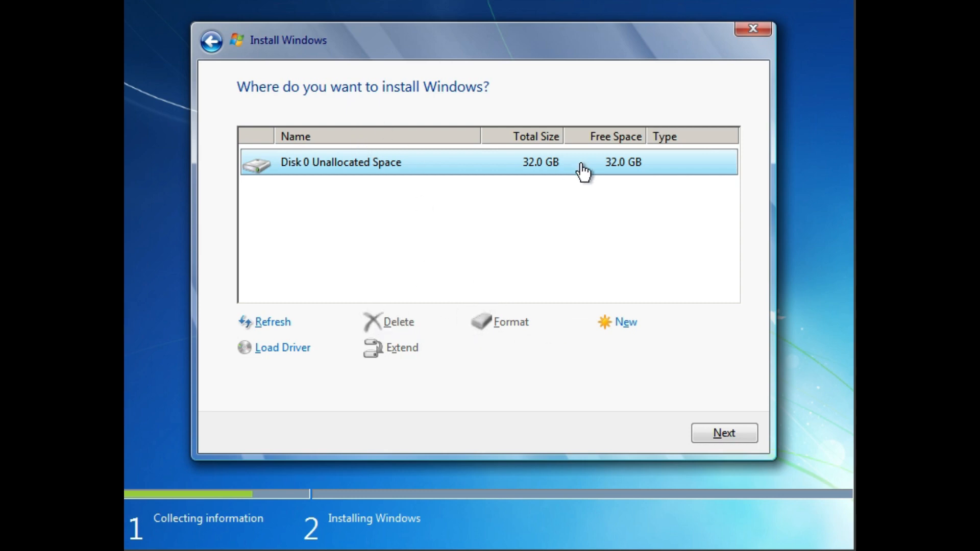
mouse_move(424, 352)
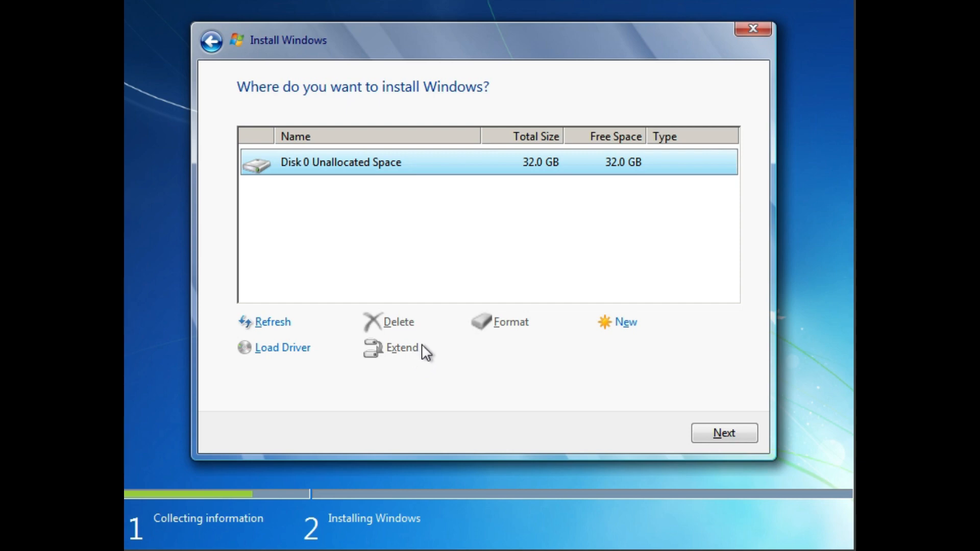
mouse_move(371, 349)
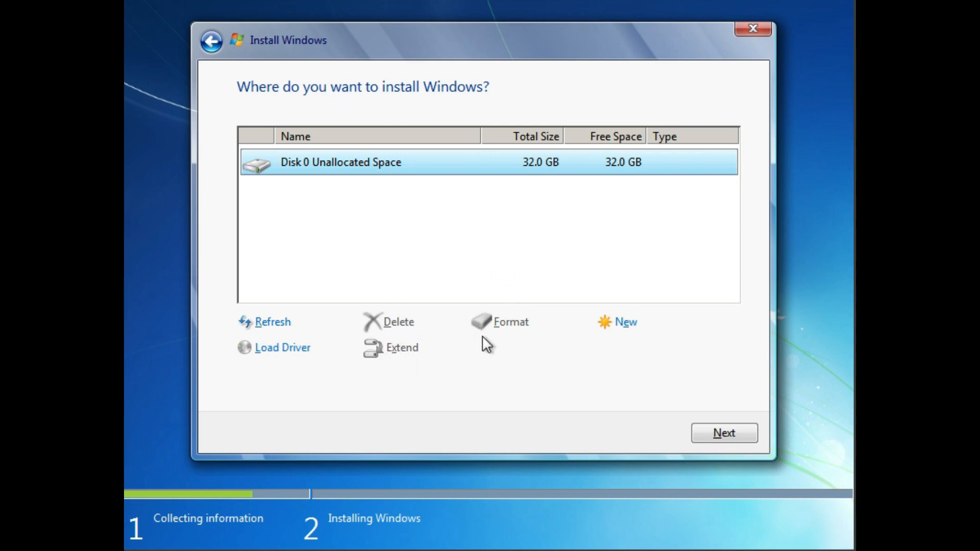
mouse_move(530, 304)
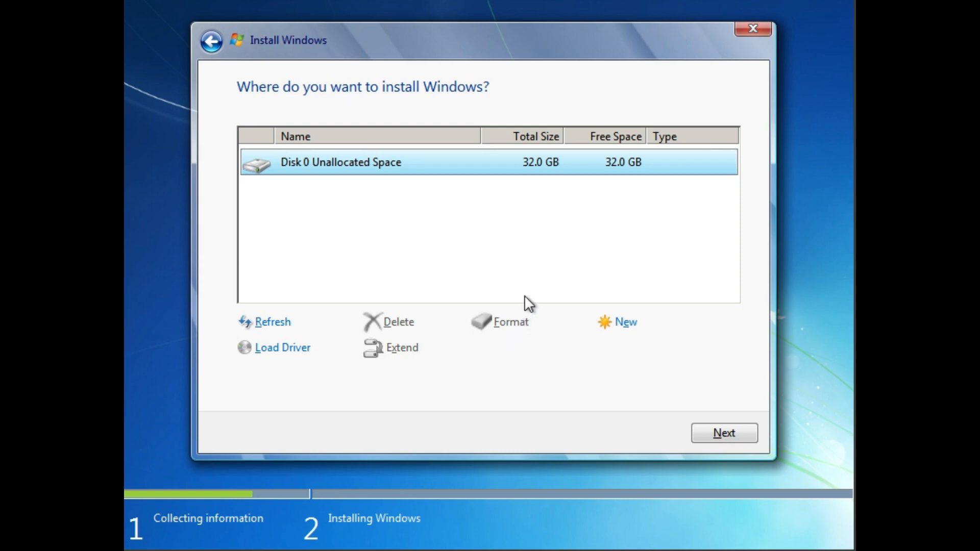
mouse_move(529, 295)
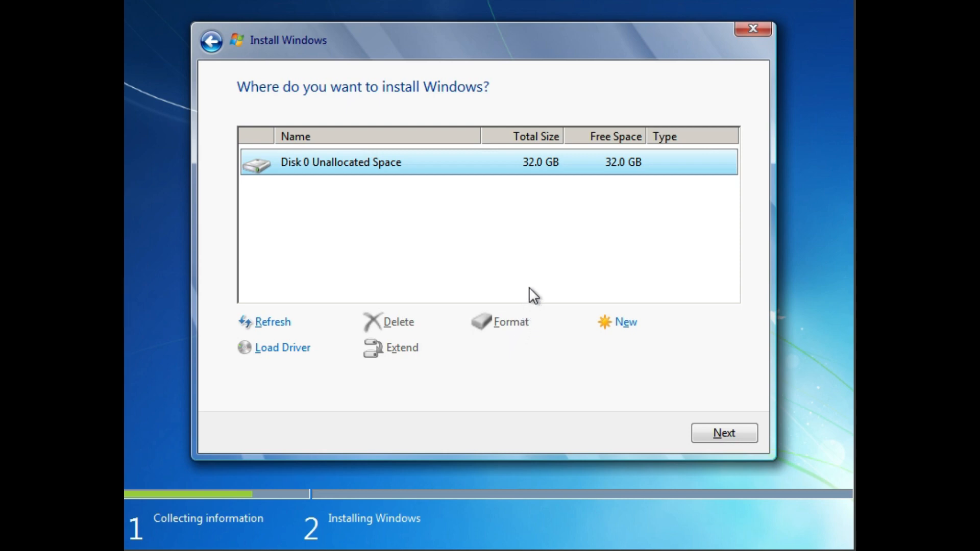
mouse_move(415, 339)
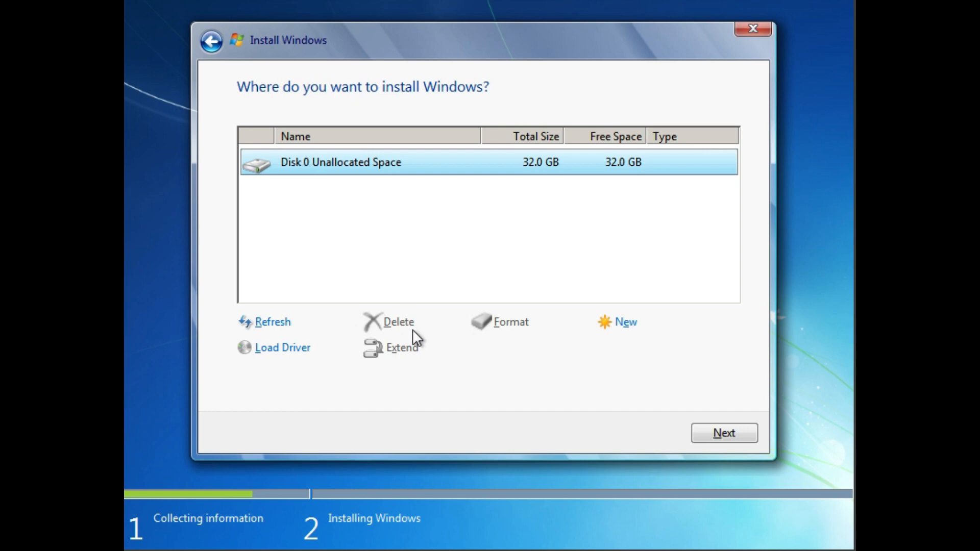
mouse_move(436, 315)
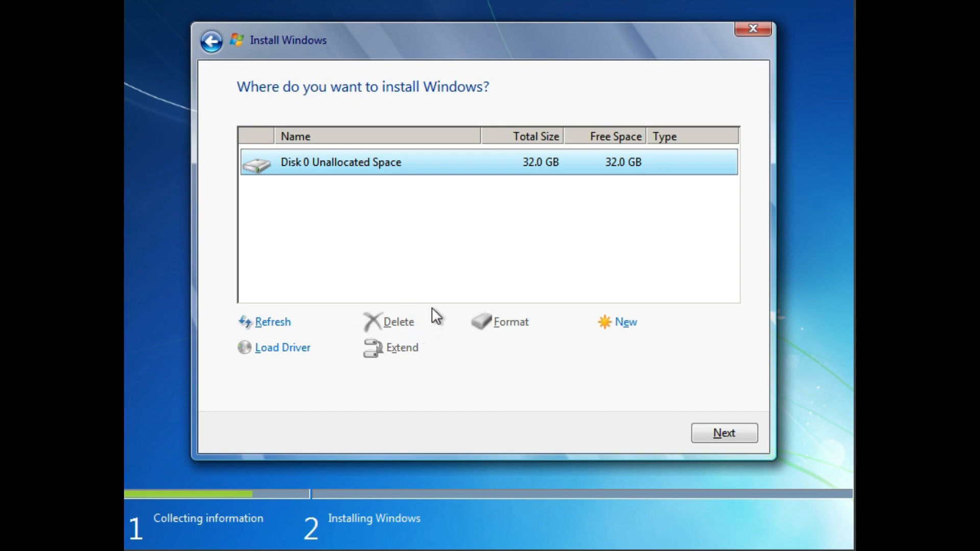
mouse_move(506, 338)
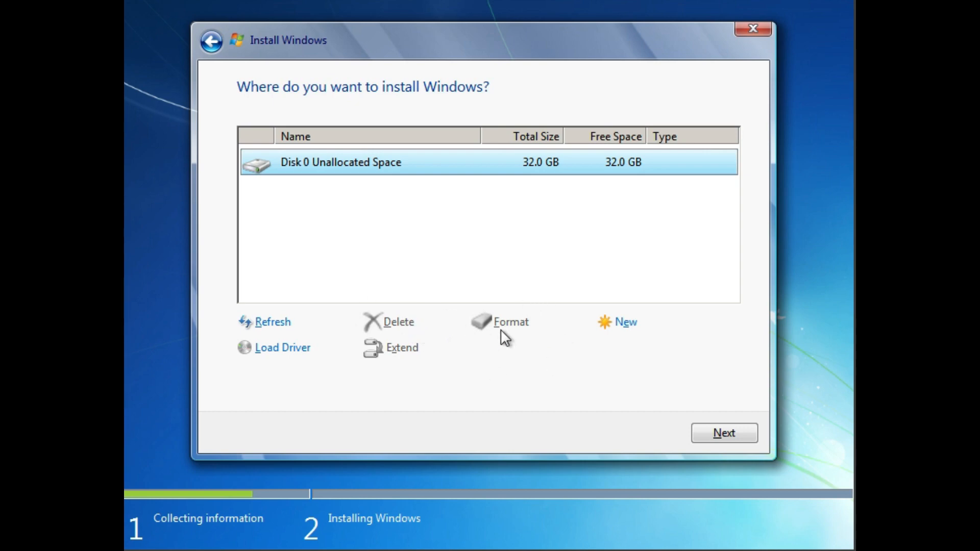
mouse_move(625, 321)
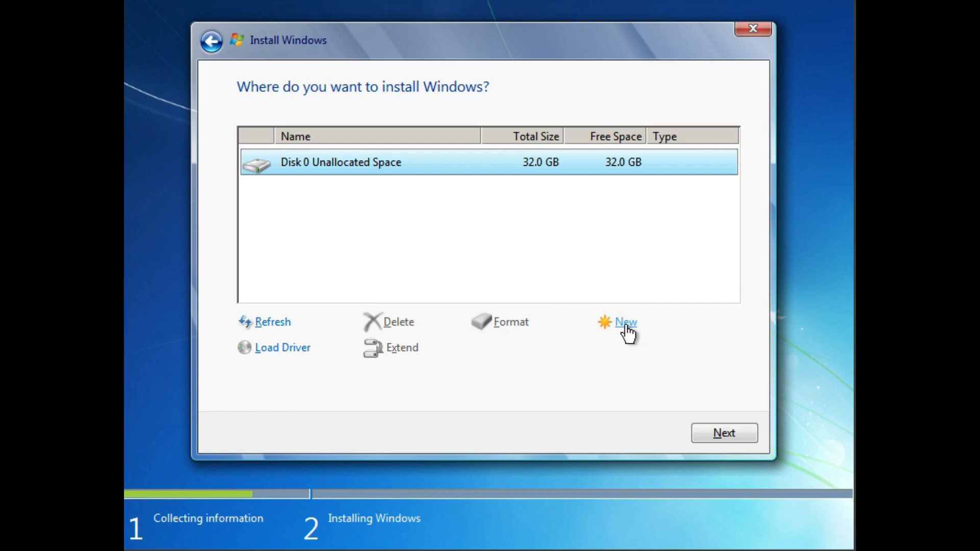
- Create a full-size new partition, accept the extra system partition, and install Windows on the primary one
left_click(625, 323)
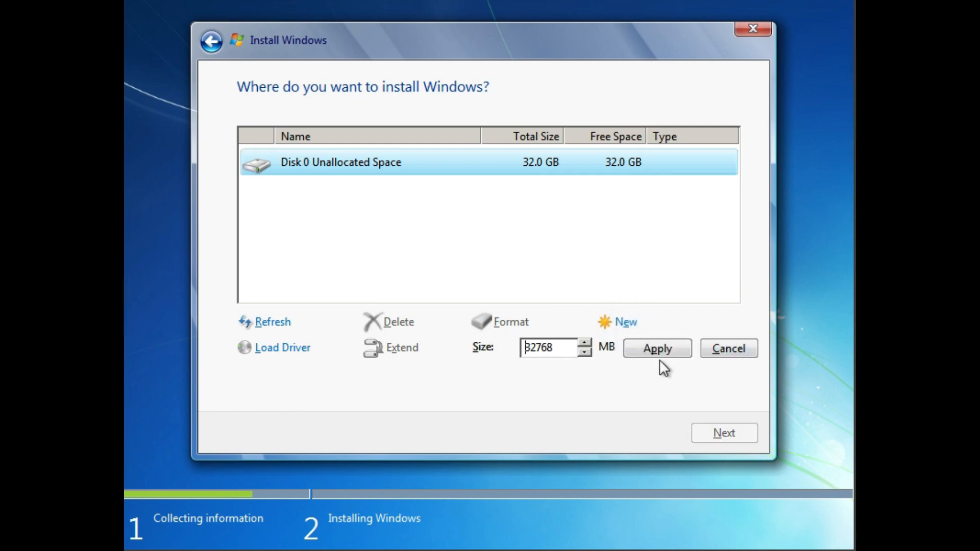
left_click(656, 348)
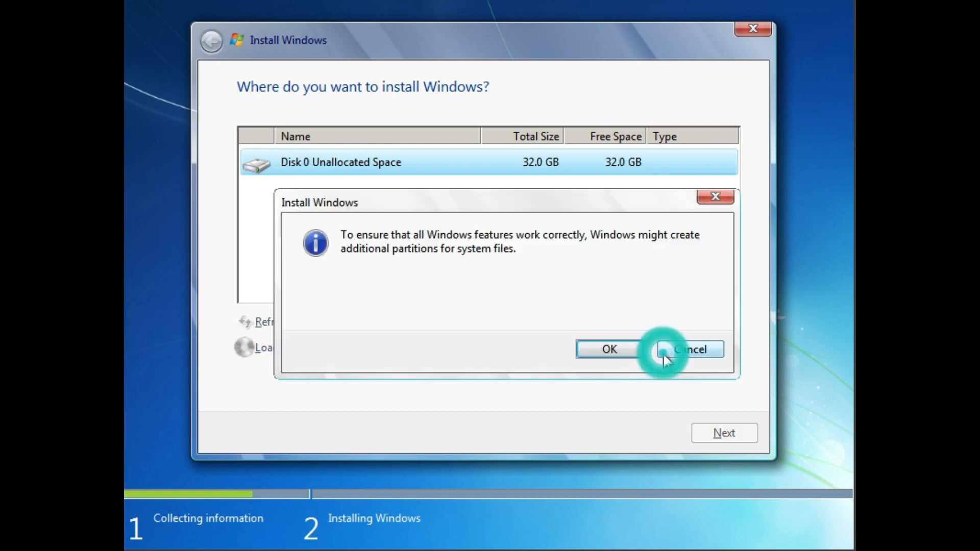
mouse_move(608, 349)
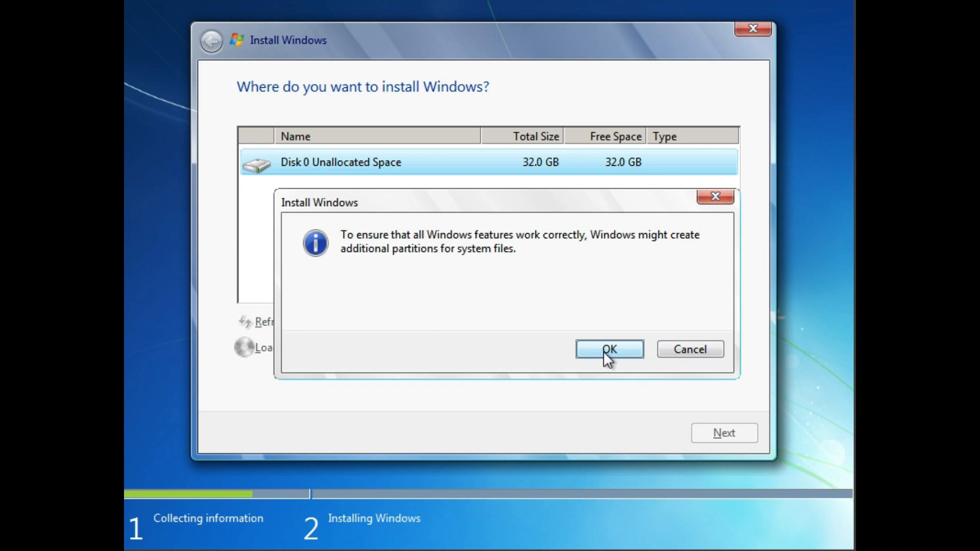
left_click(608, 349)
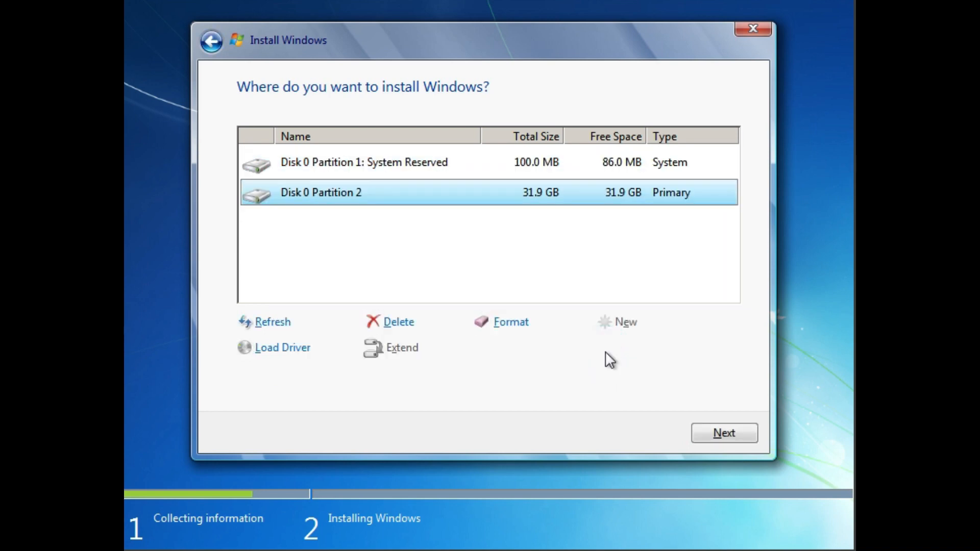
mouse_move(514, 186)
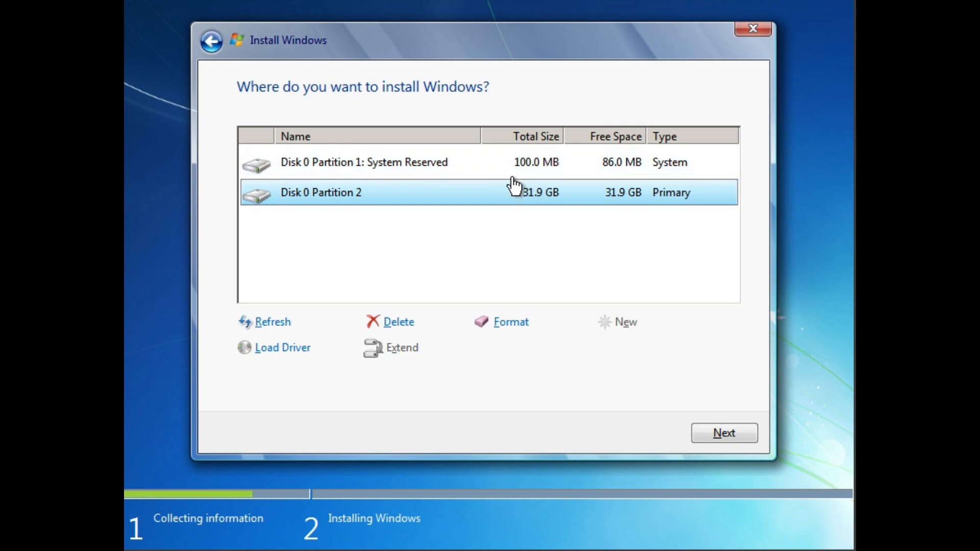
mouse_move(486, 163)
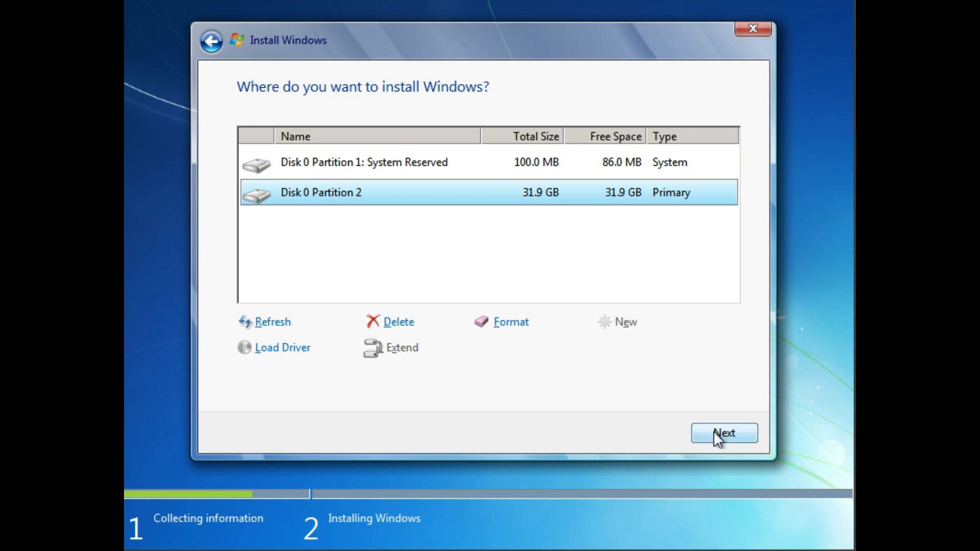
left_click(724, 433)
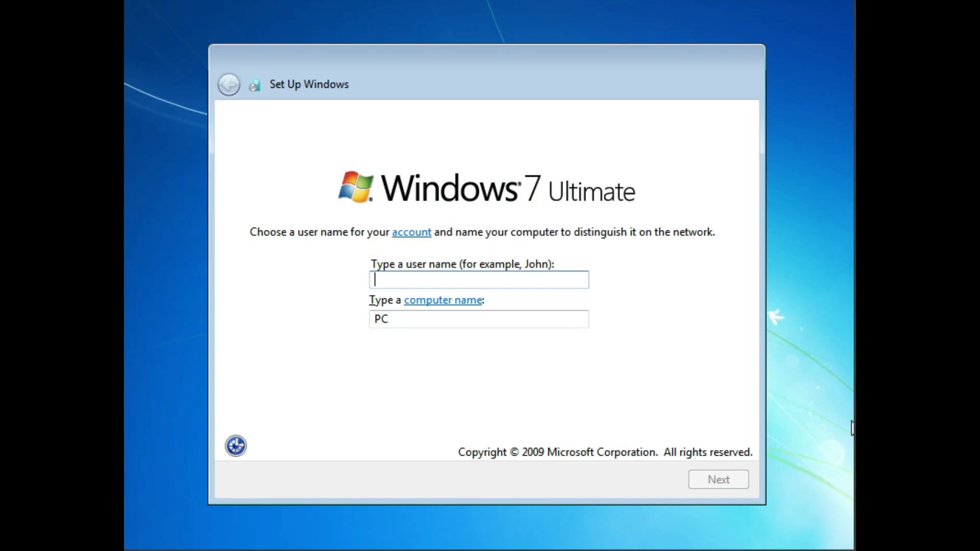
mouse_move(519, 272)
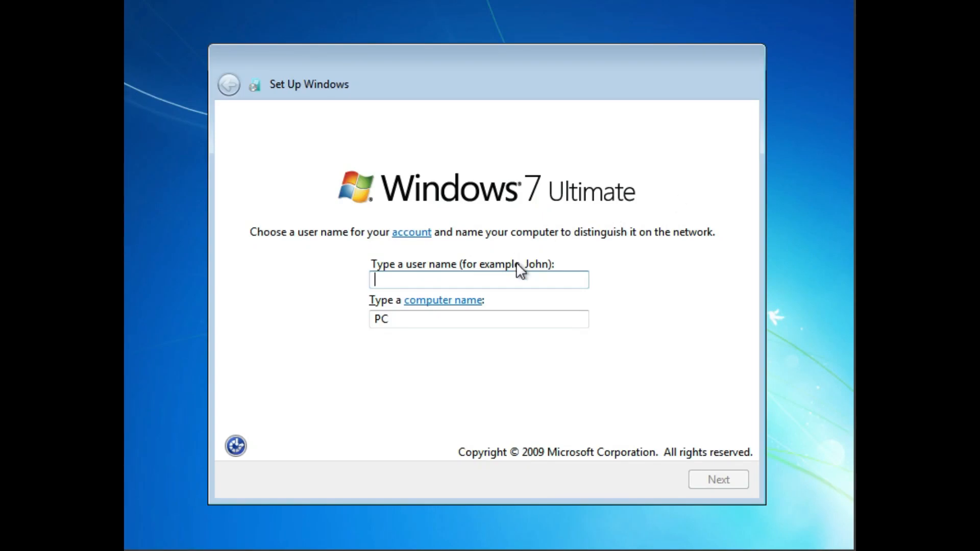
mouse_move(542, 280)
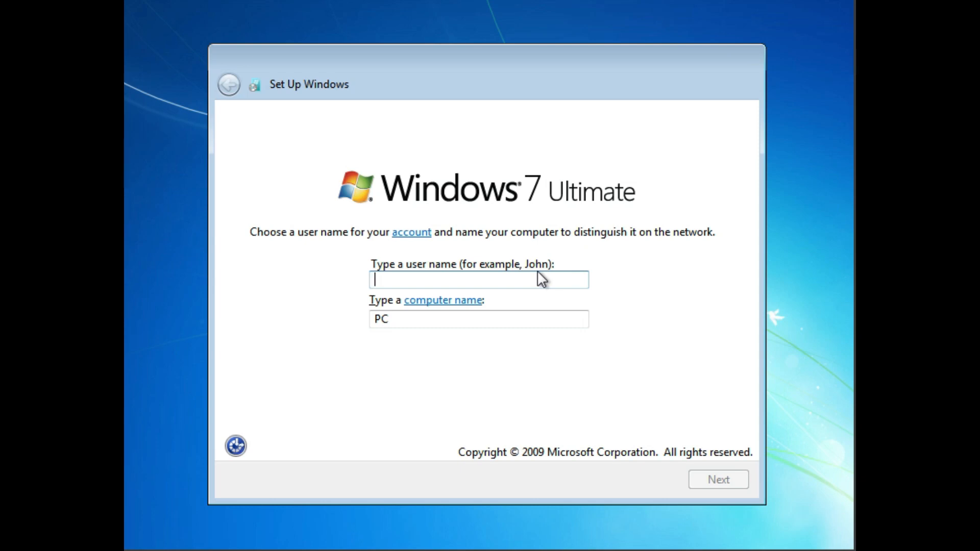
- Set the user name 'tarzo' and matching computer name
type("ta")
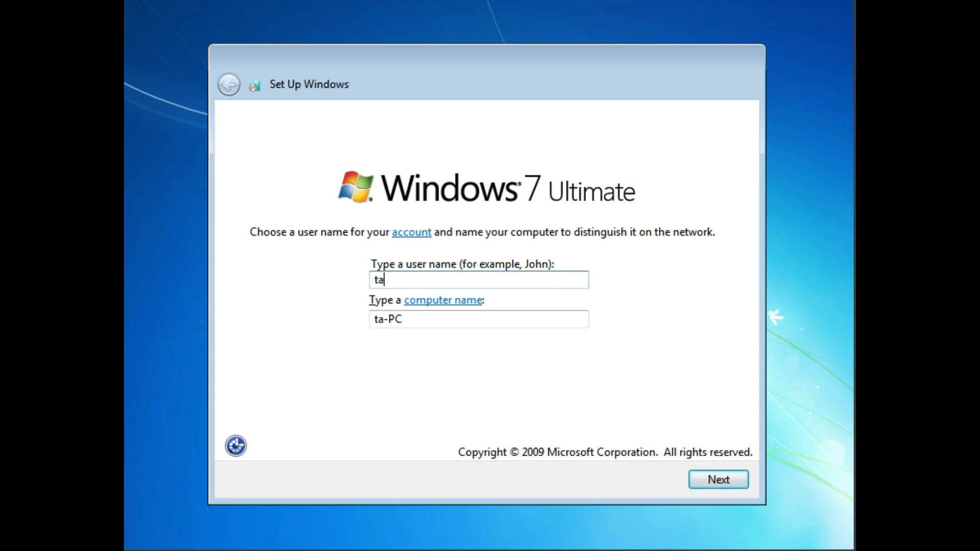
type("rzo")
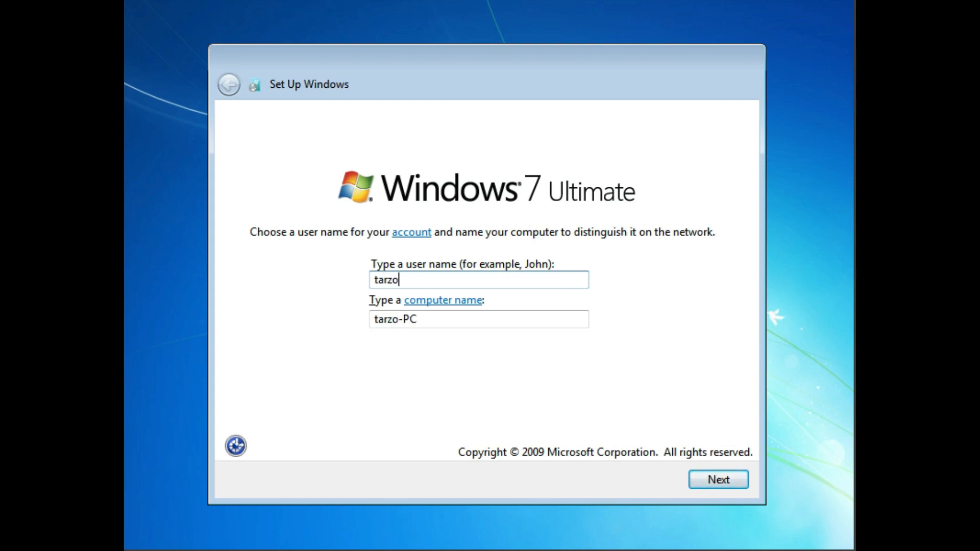
left_click(717, 479)
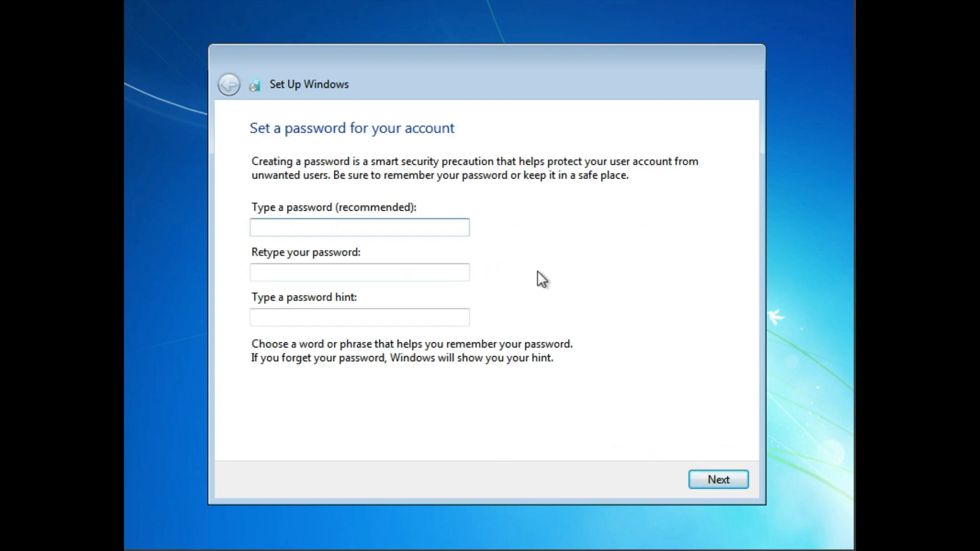
- Leave the account password blank and skip the product key
left_click(360, 227)
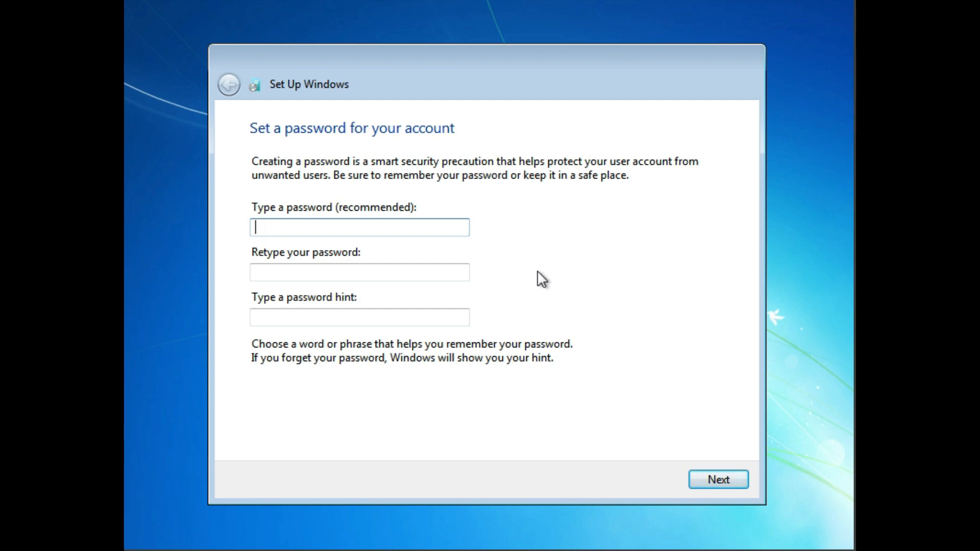
left_click(717, 480)
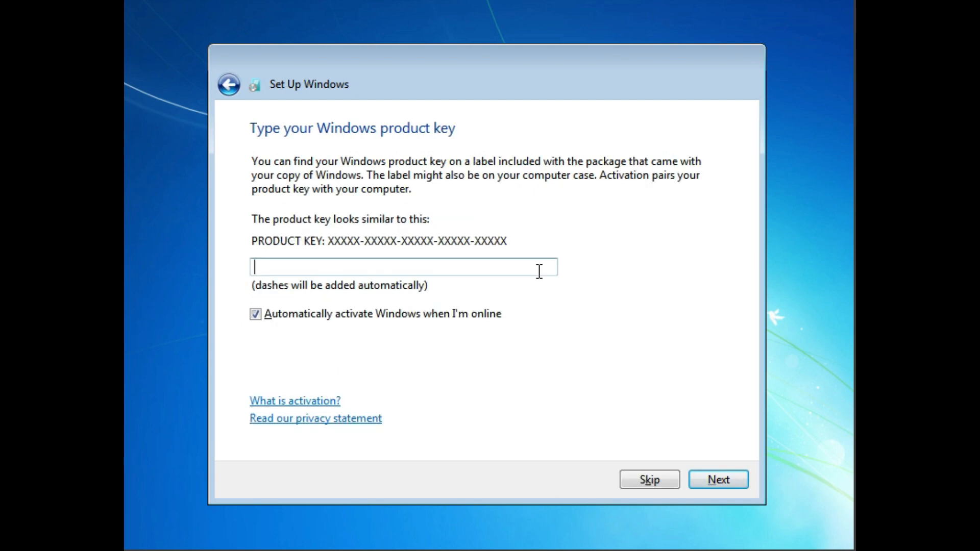
mouse_move(395, 262)
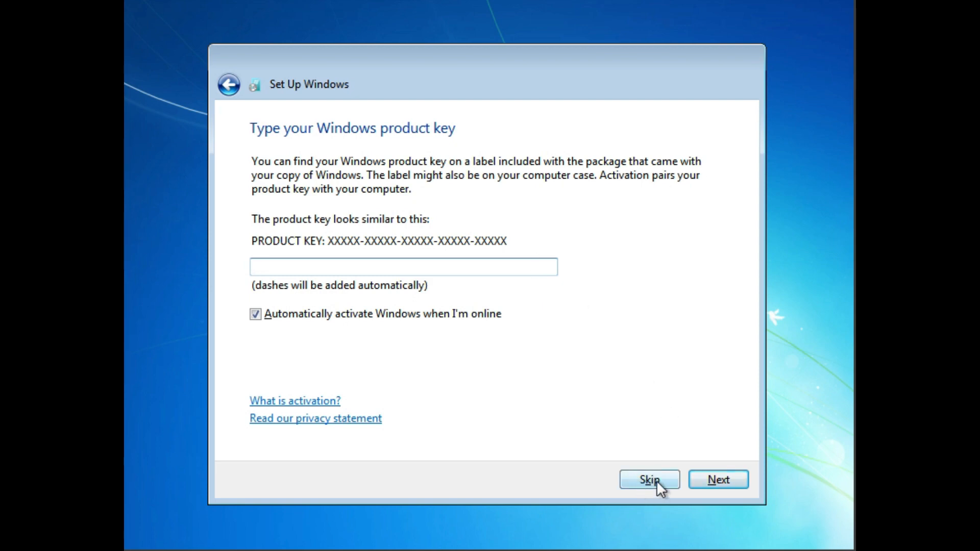
left_click(649, 480)
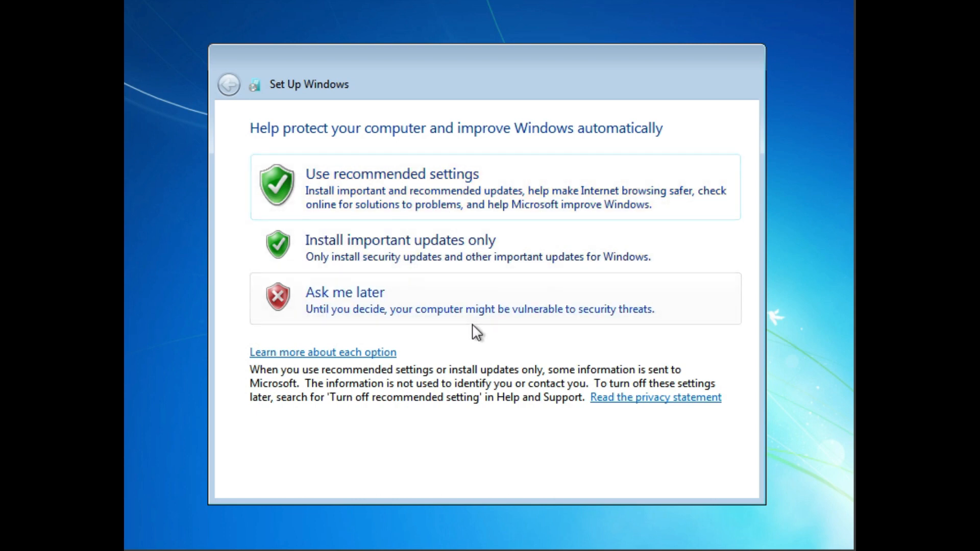
mouse_move(400, 315)
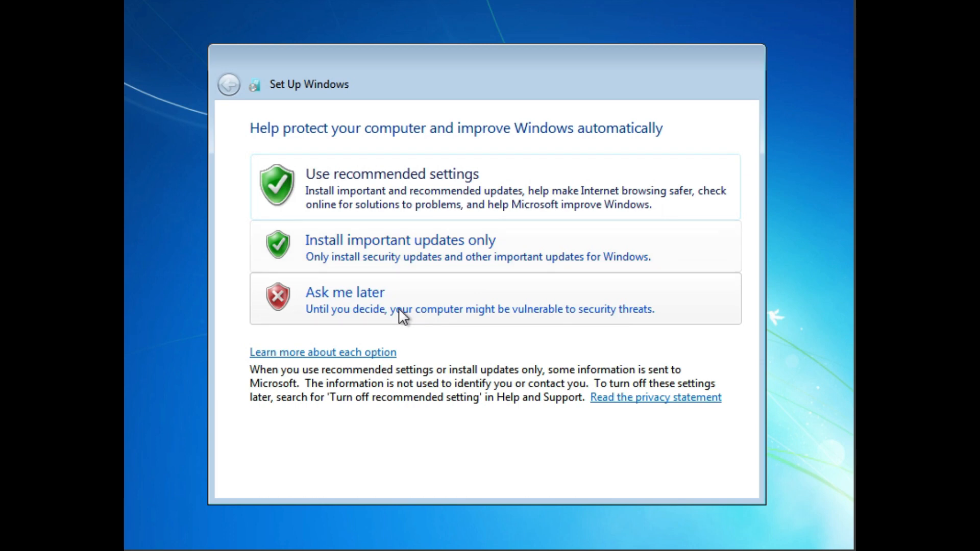
mouse_move(384, 206)
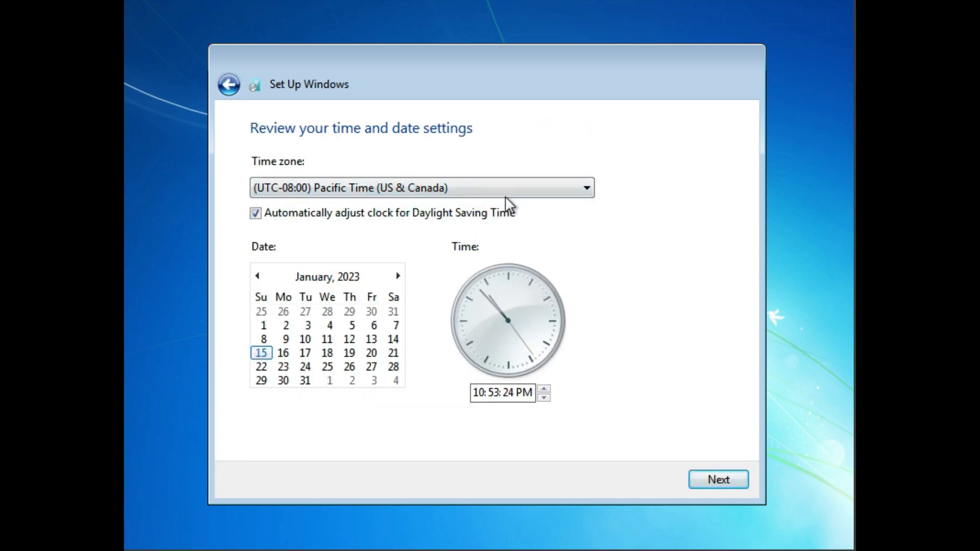
- Accept the time zone and date, then choose Home network as the location
left_click(718, 480)
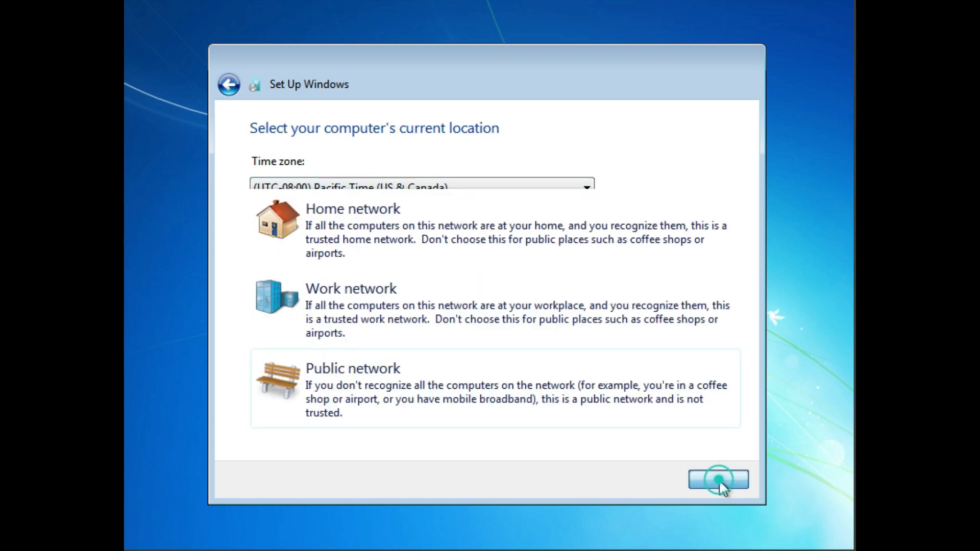
left_click(717, 480)
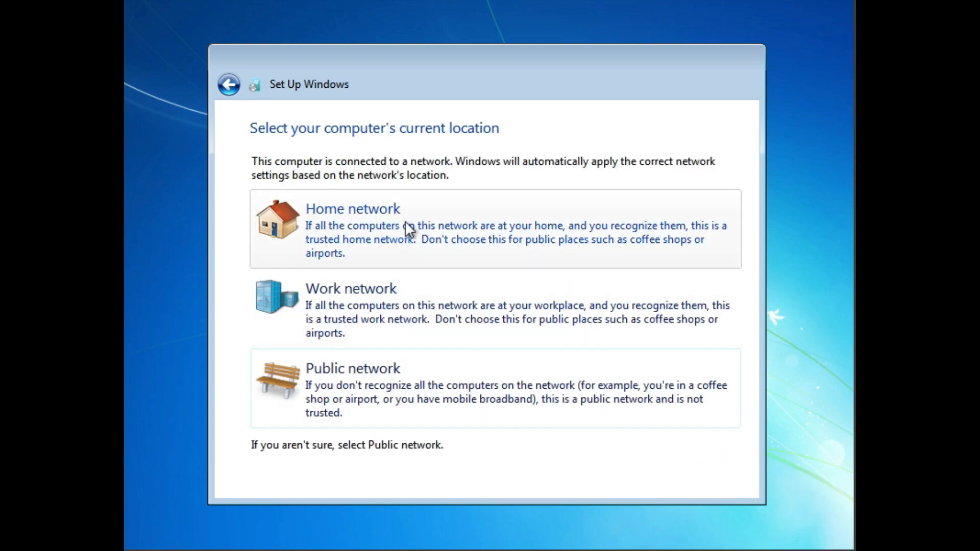
mouse_move(616, 395)
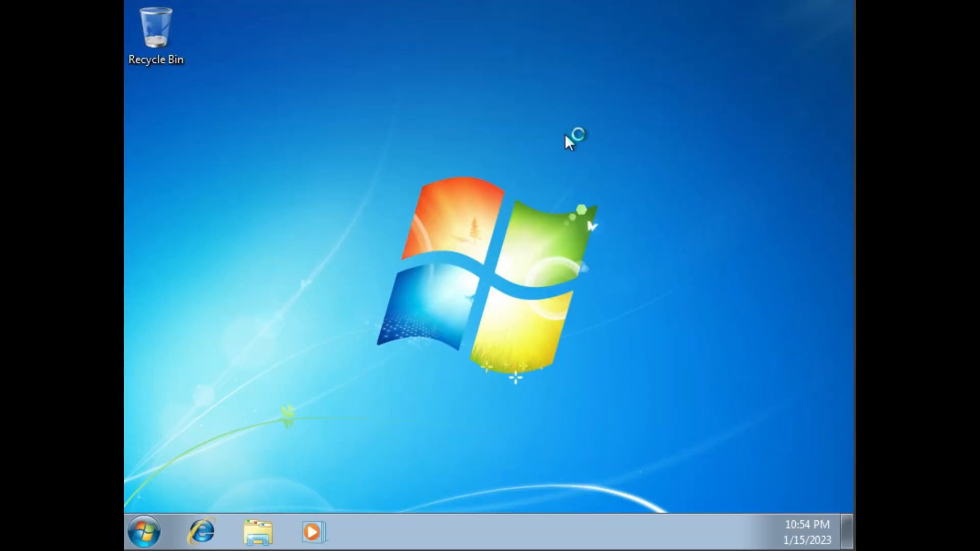
mouse_move(538, 221)
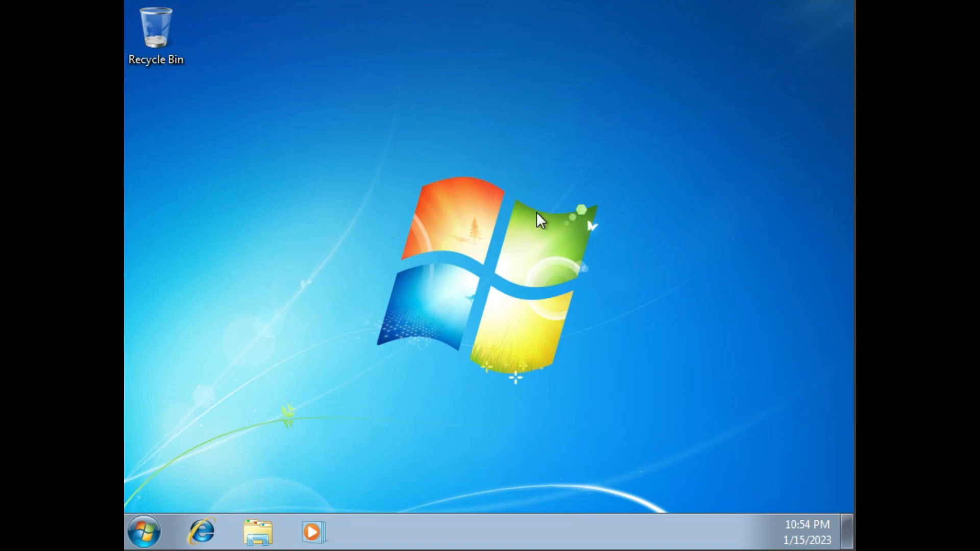
mouse_move(359, 161)
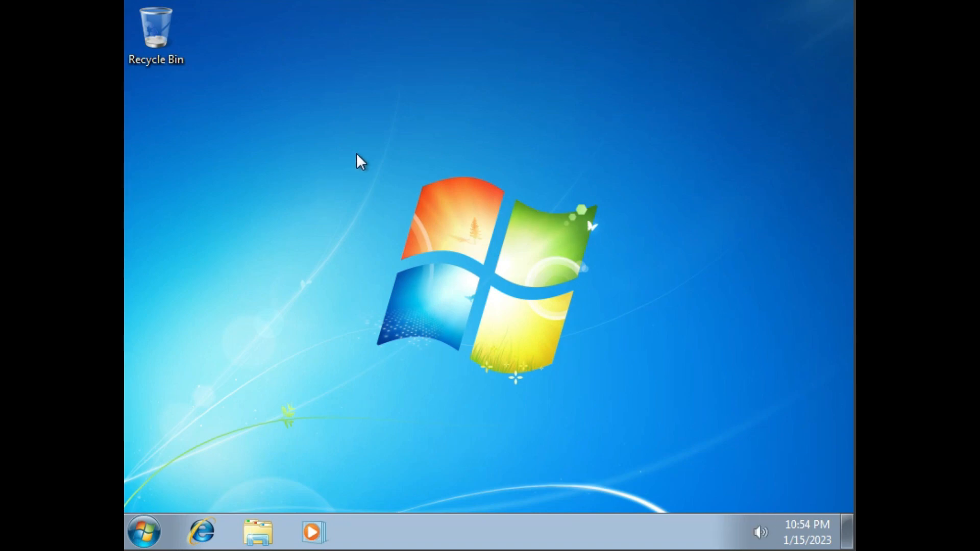